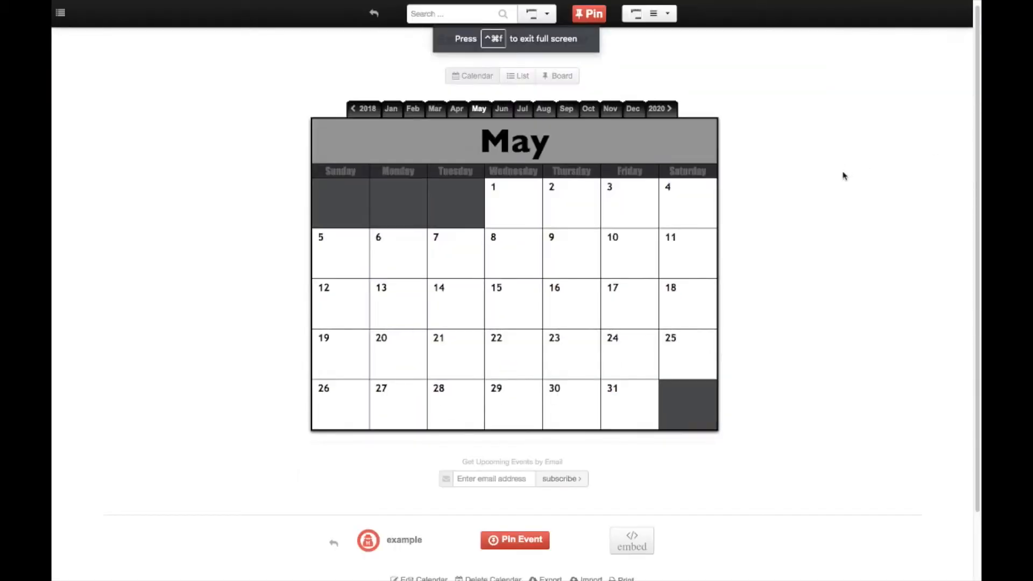
mouse_move(775, 126)
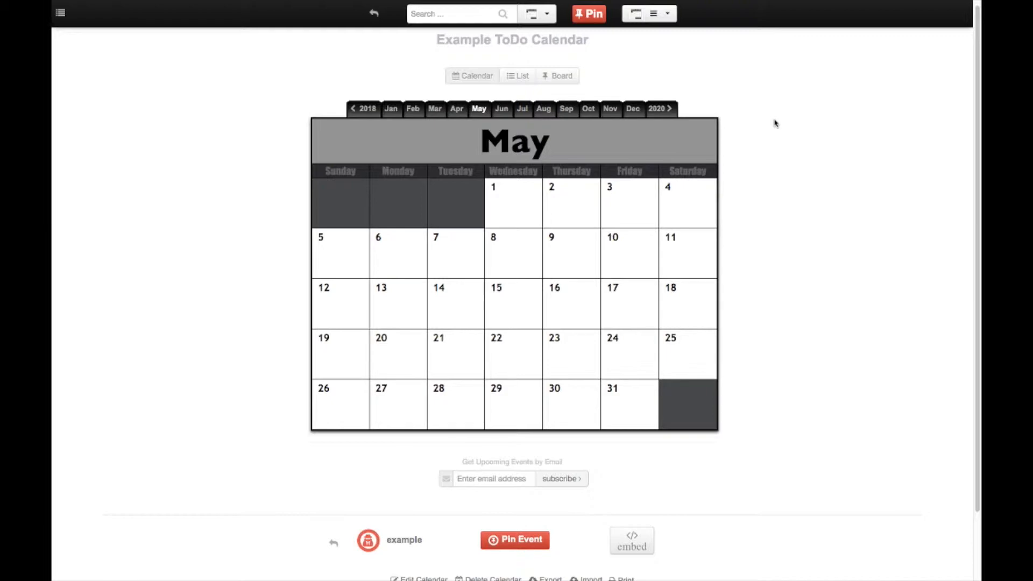
mouse_move(770, 121)
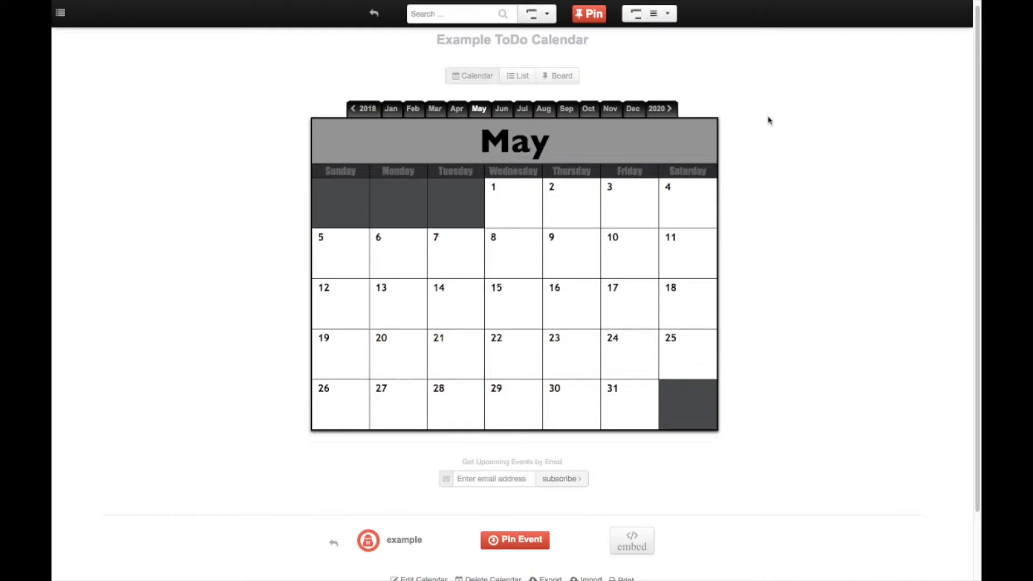
mouse_move(740, 120)
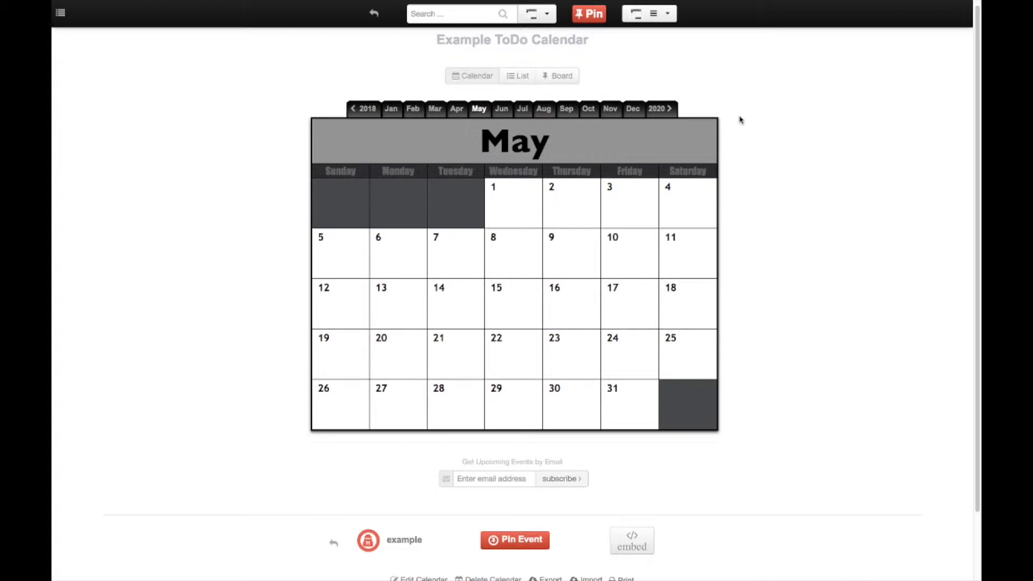
mouse_move(861, 108)
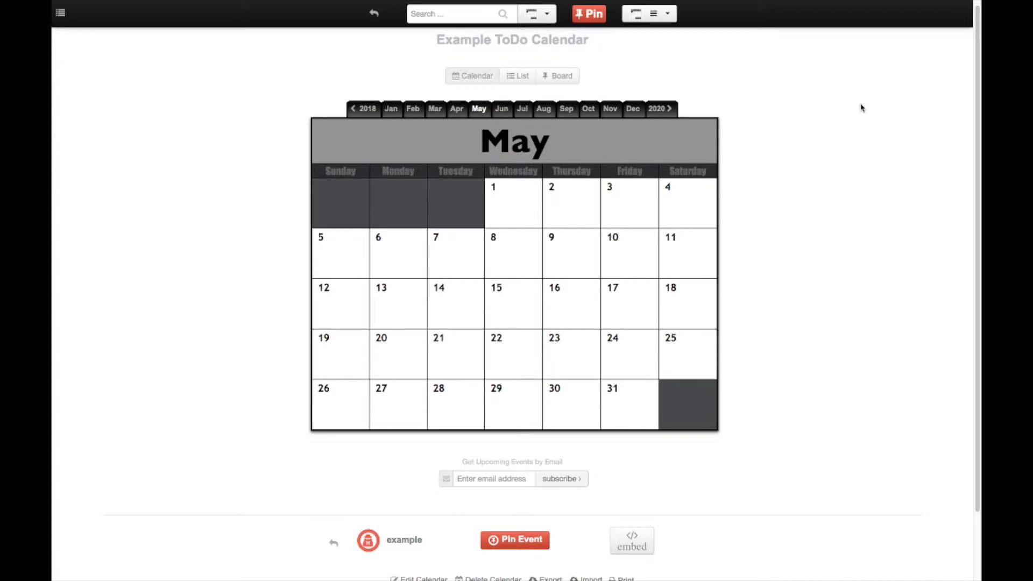
mouse_move(840, 172)
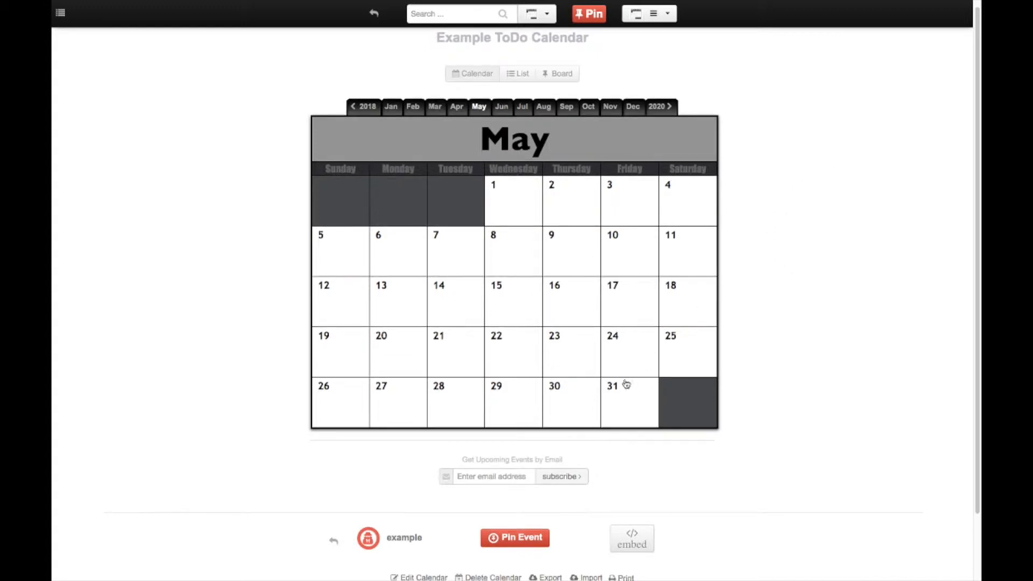
mouse_move(619, 387)
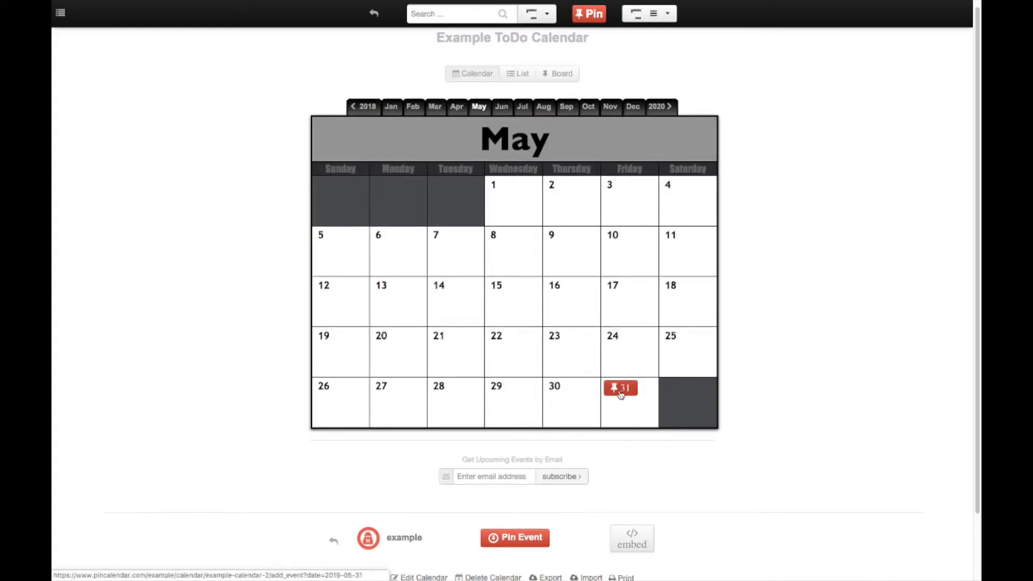
- Create an event on May 31 titled 'Science Fair Project' and change its date to 2019-05-30
click(619, 387)
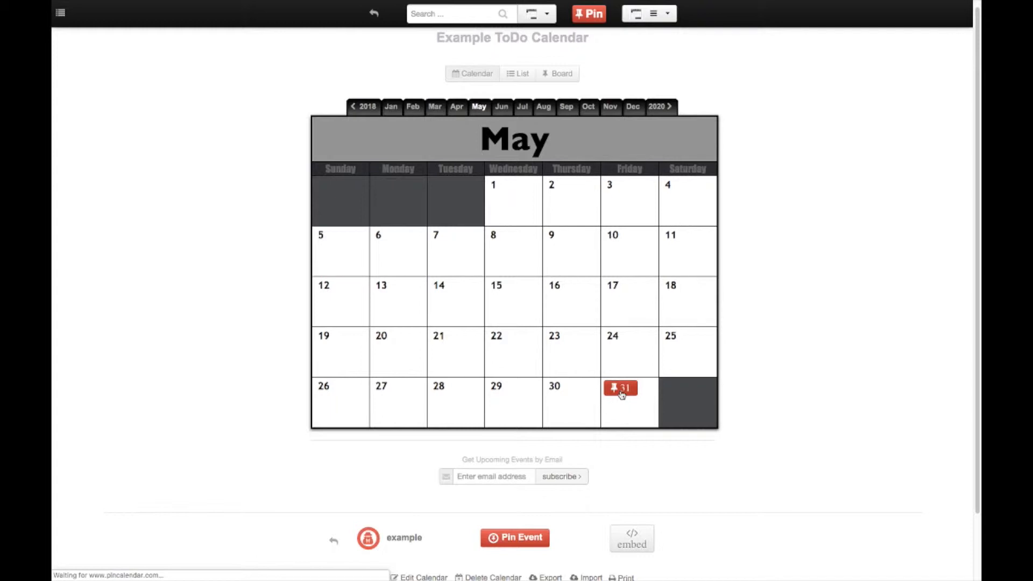
click(619, 387)
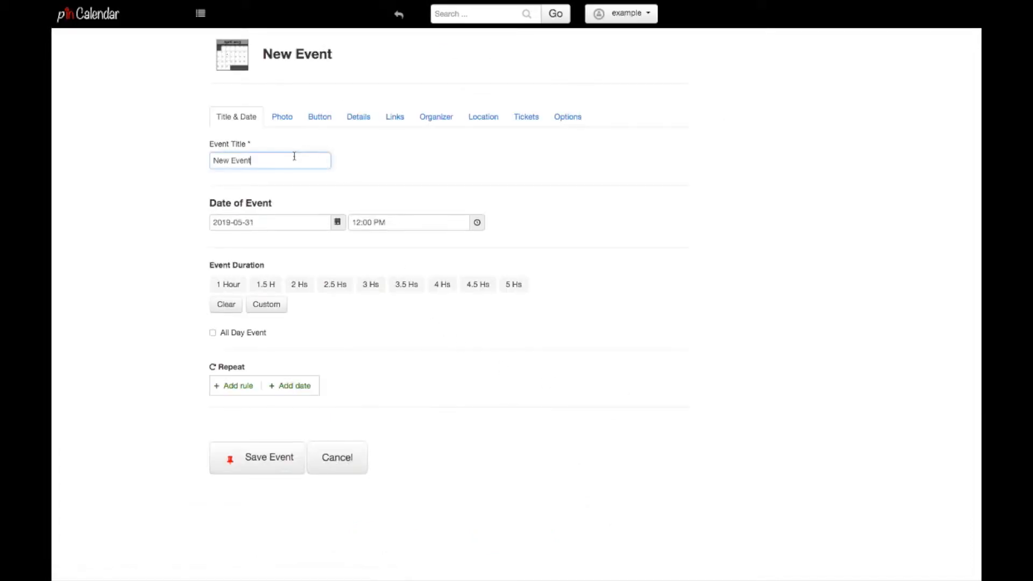
text(S)
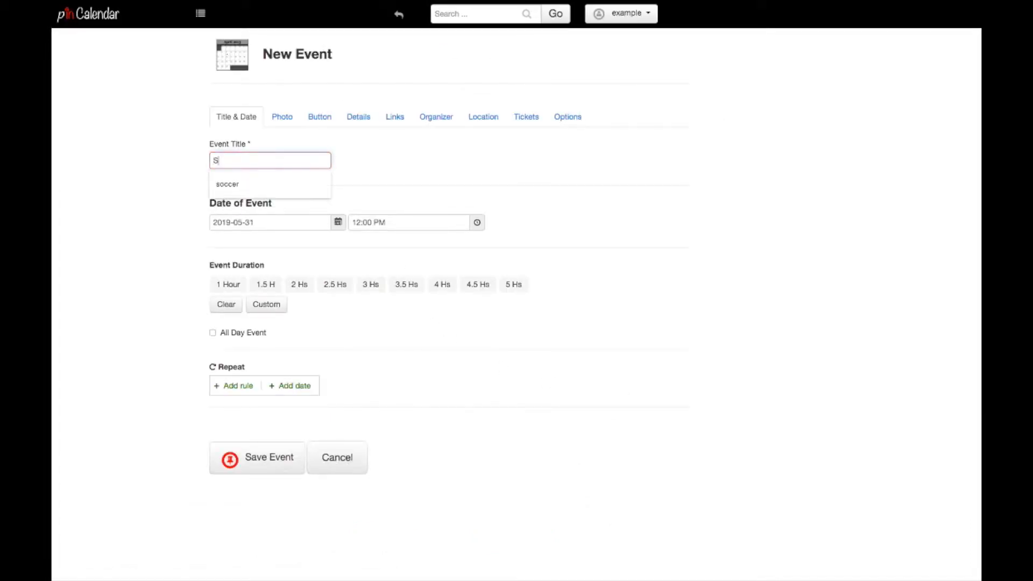
text(Science F)
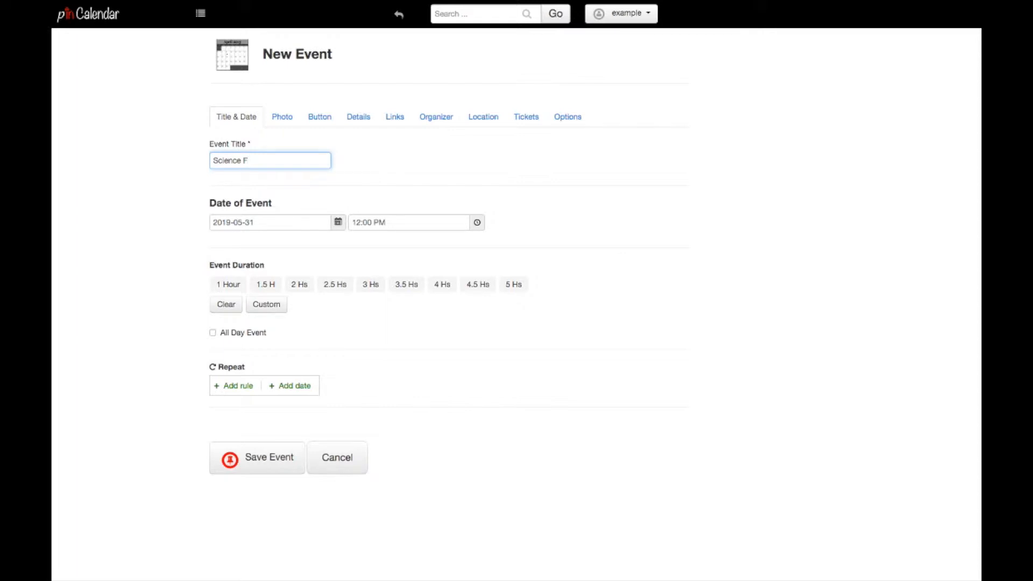
text(air Project)
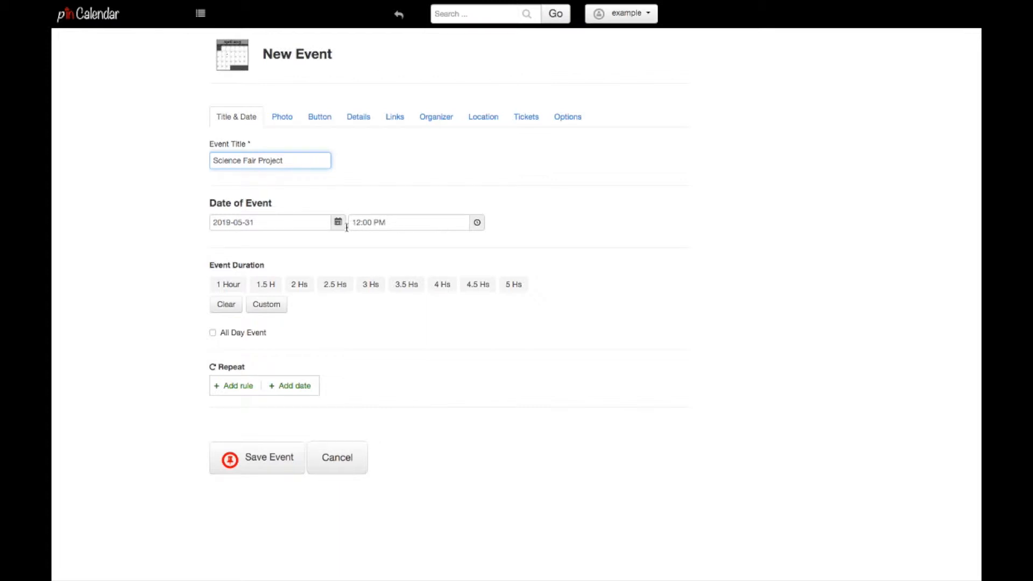
click(337, 222)
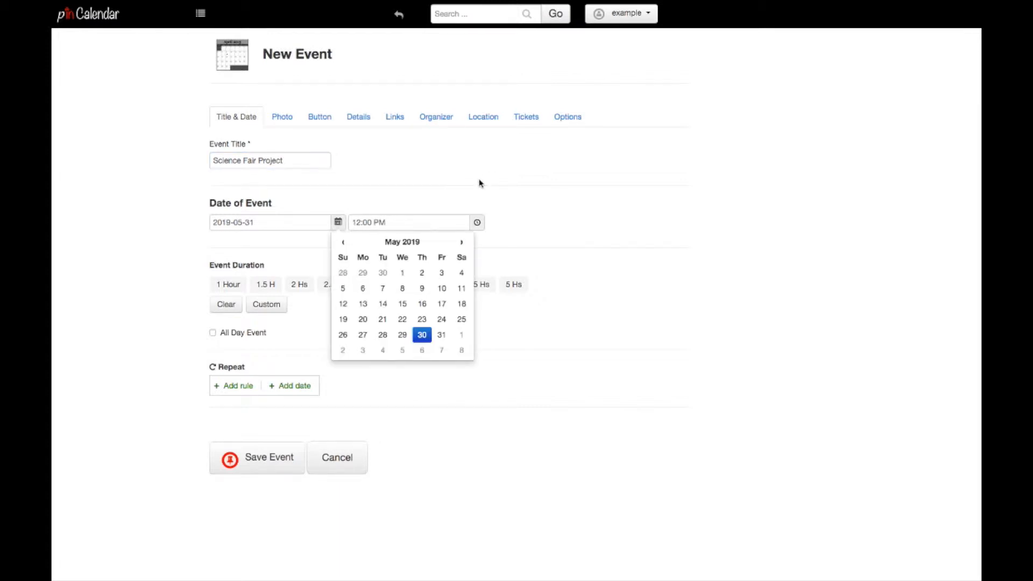
click(402, 335)
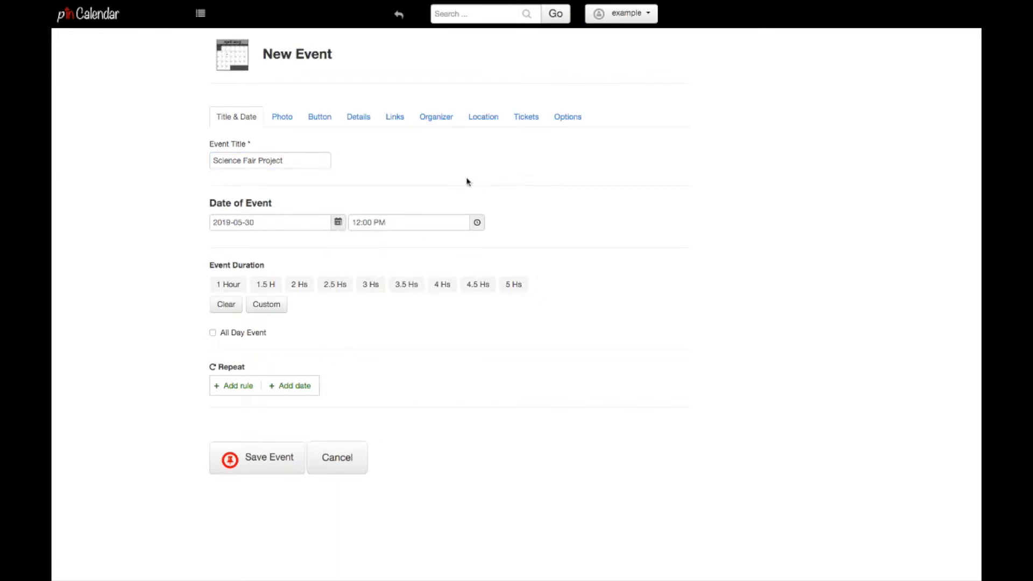
mouse_move(419, 155)
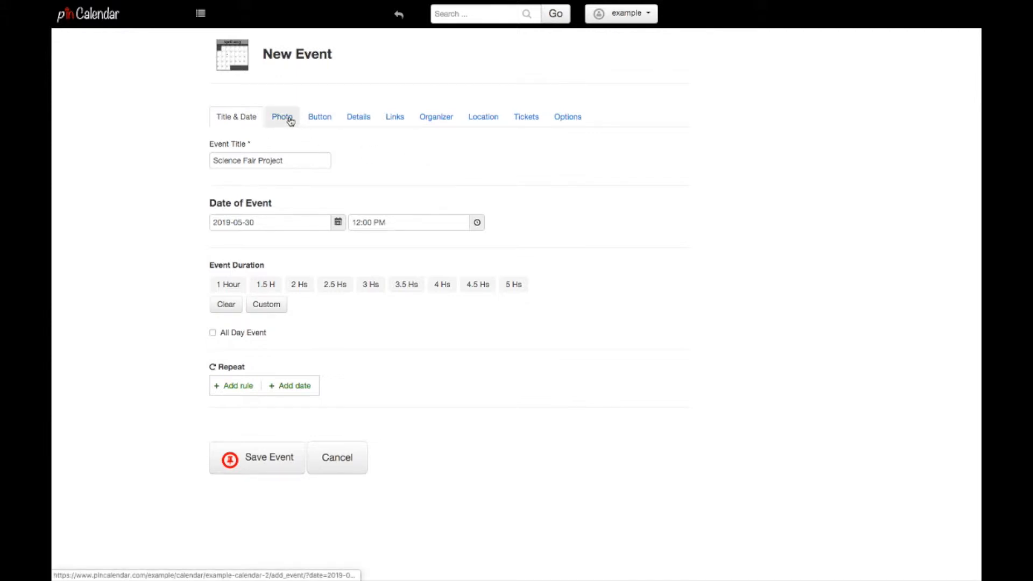
- Set the event's stock photo keyword to 'science' and preview the matching photo
click(281, 116)
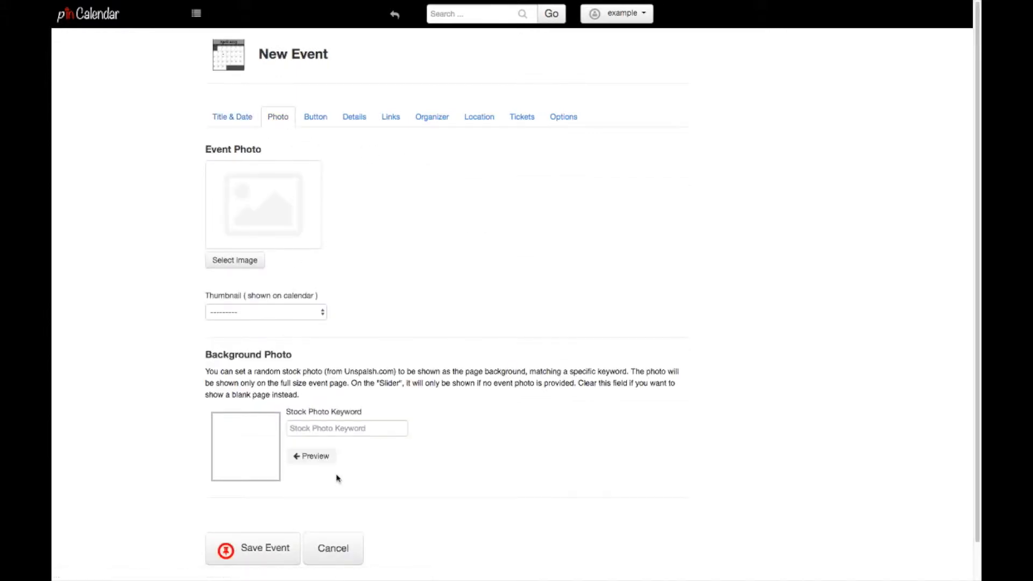
click(346, 428)
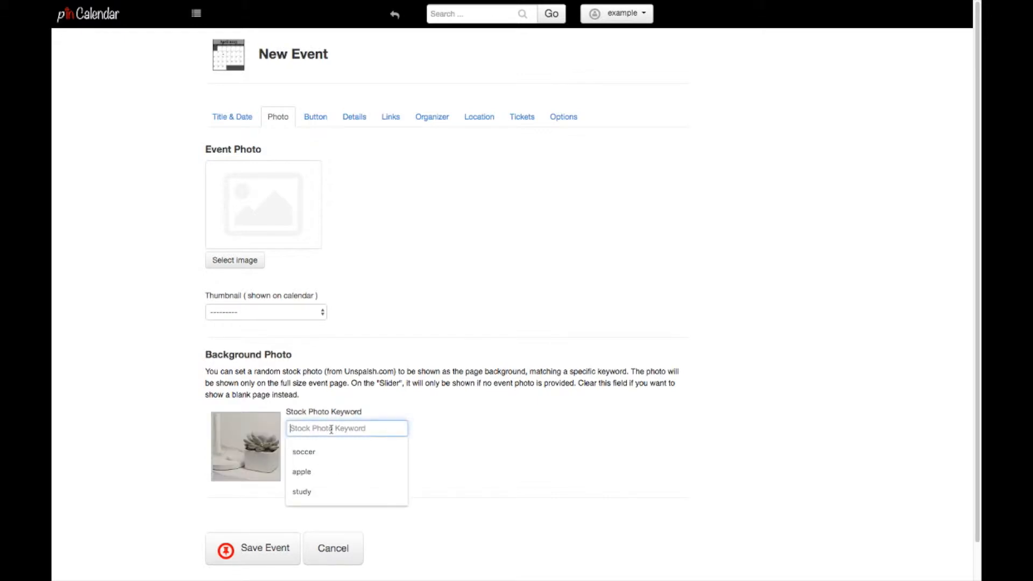
text(s)
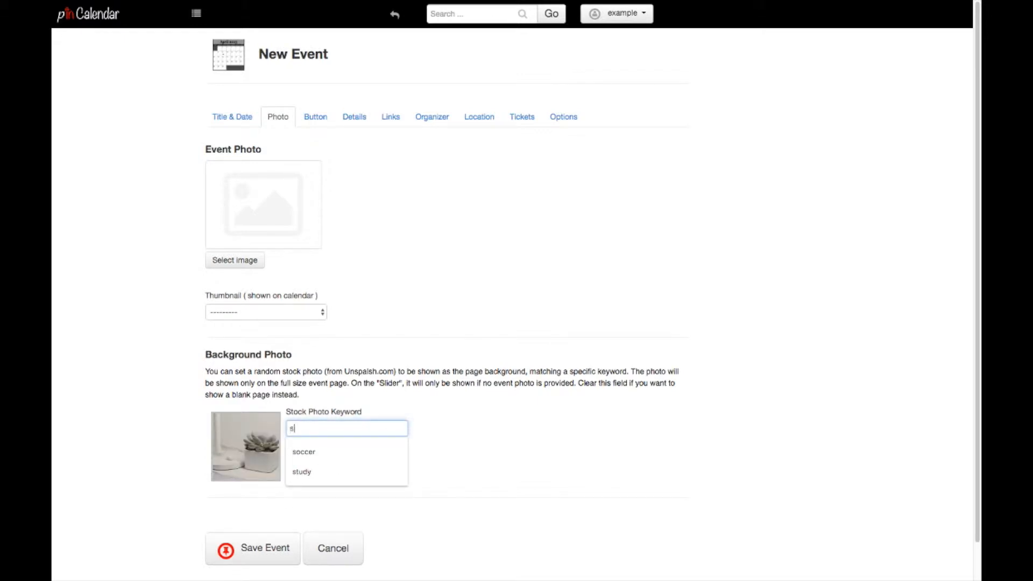
text(science)
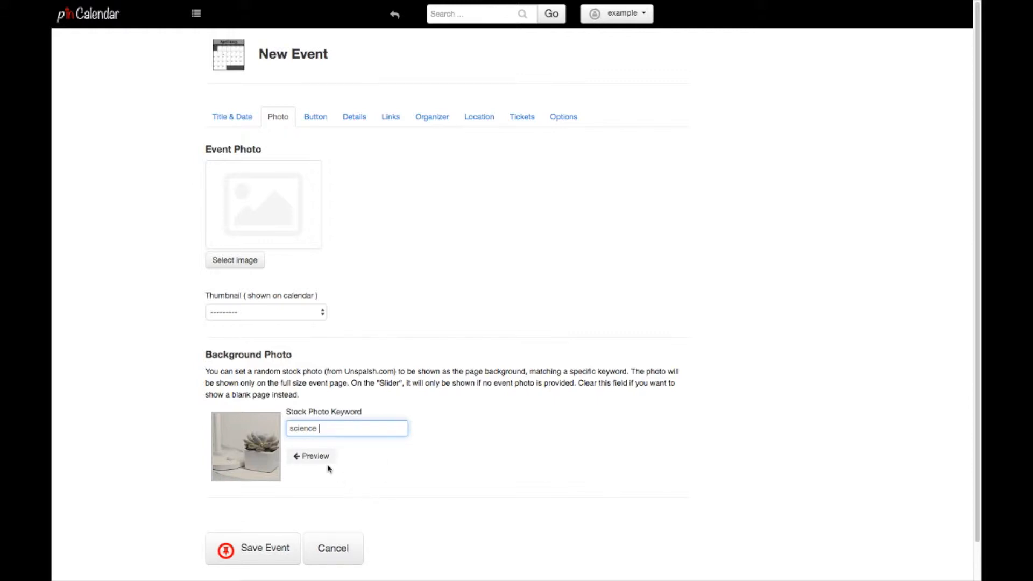
click(310, 455)
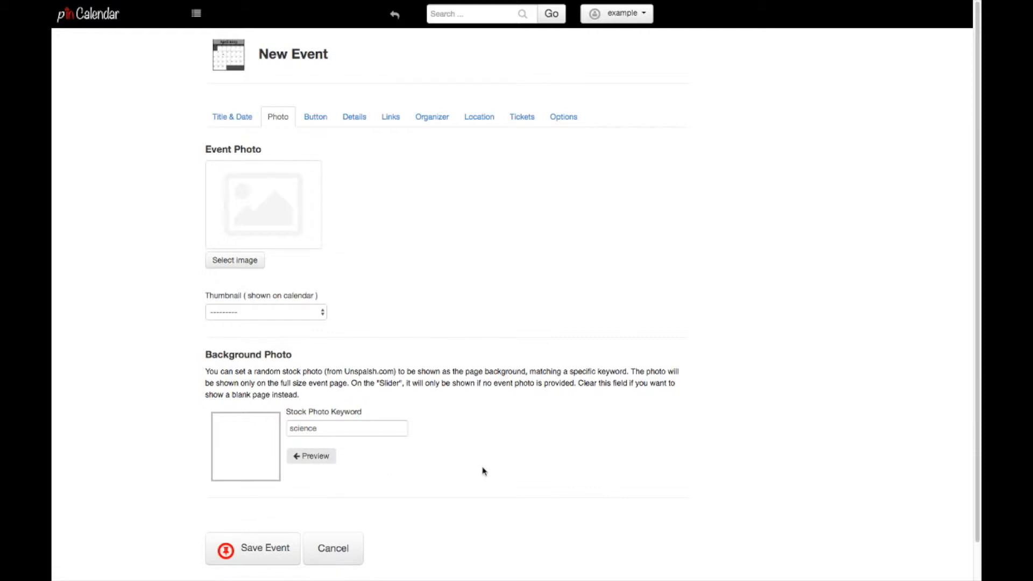
click(369, 428)
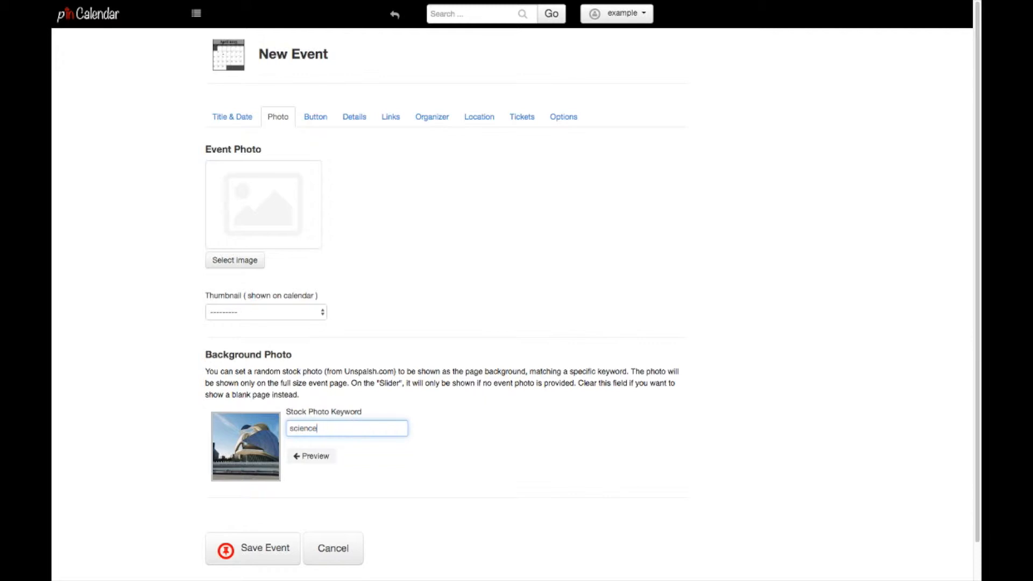
- Begin the event description with 'This is the first Science Fai…'
click(232, 117)
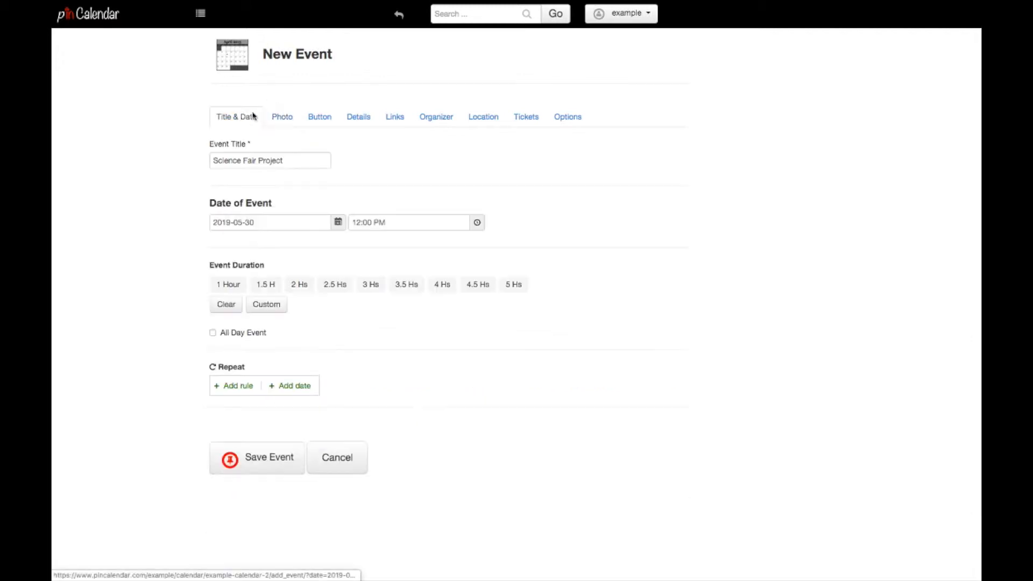
click(319, 116)
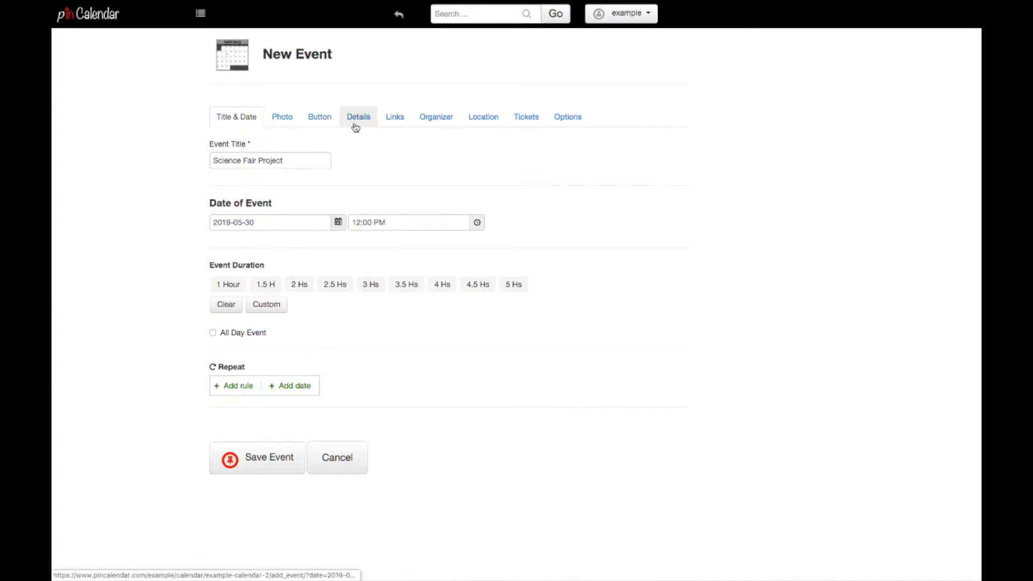
click(358, 117)
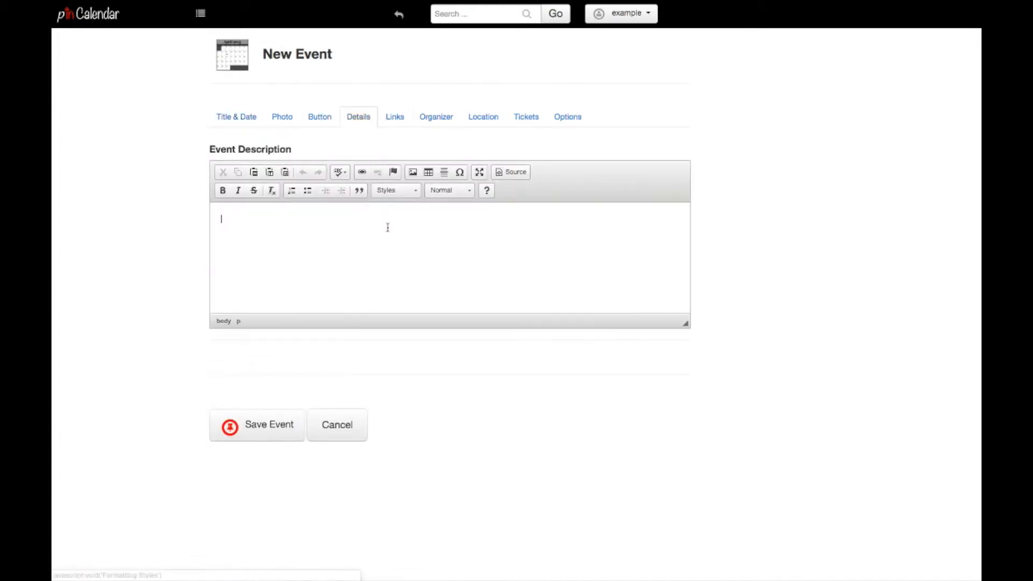
text(This)
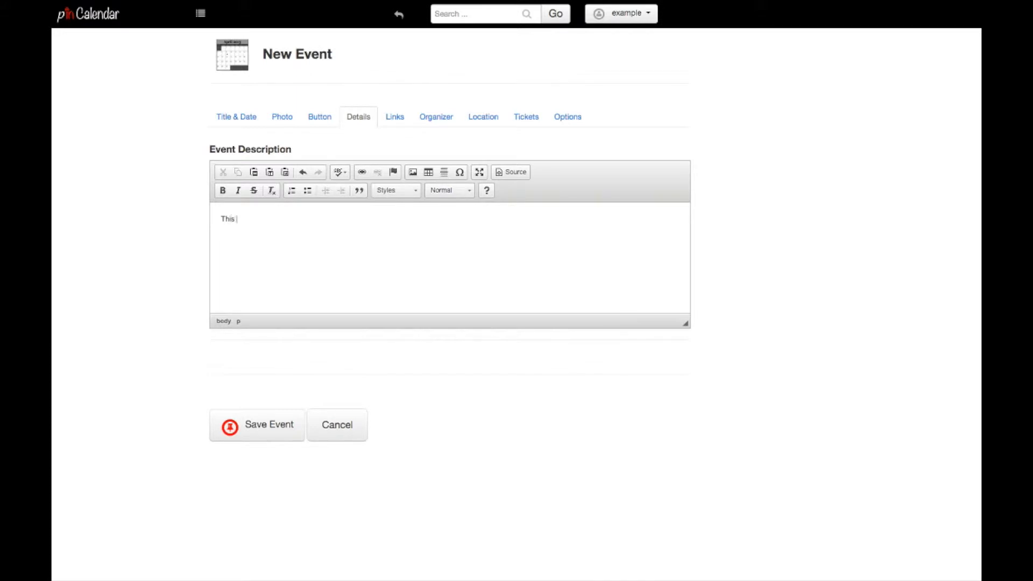
text(is the first S)
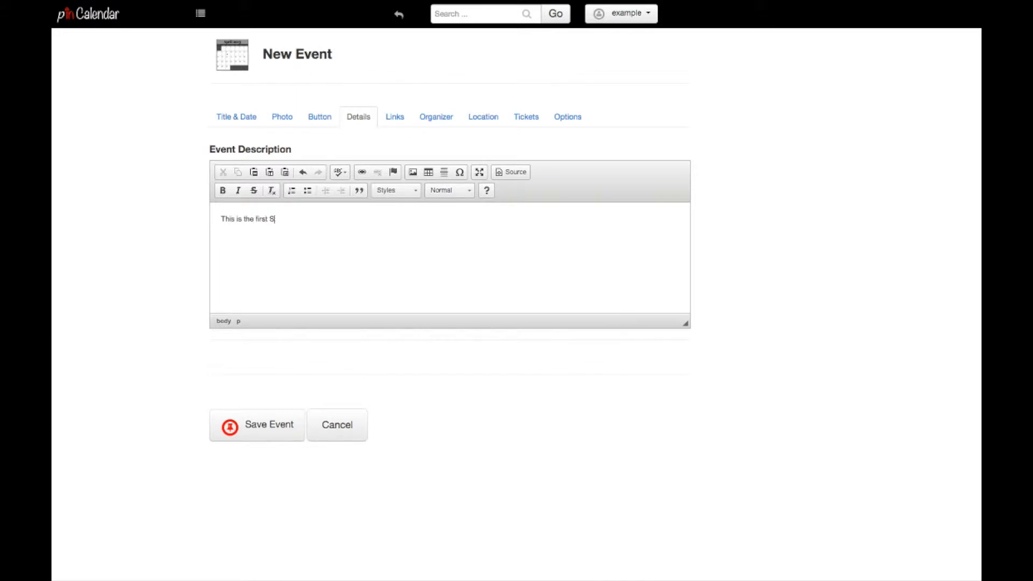
text(cience Fair)
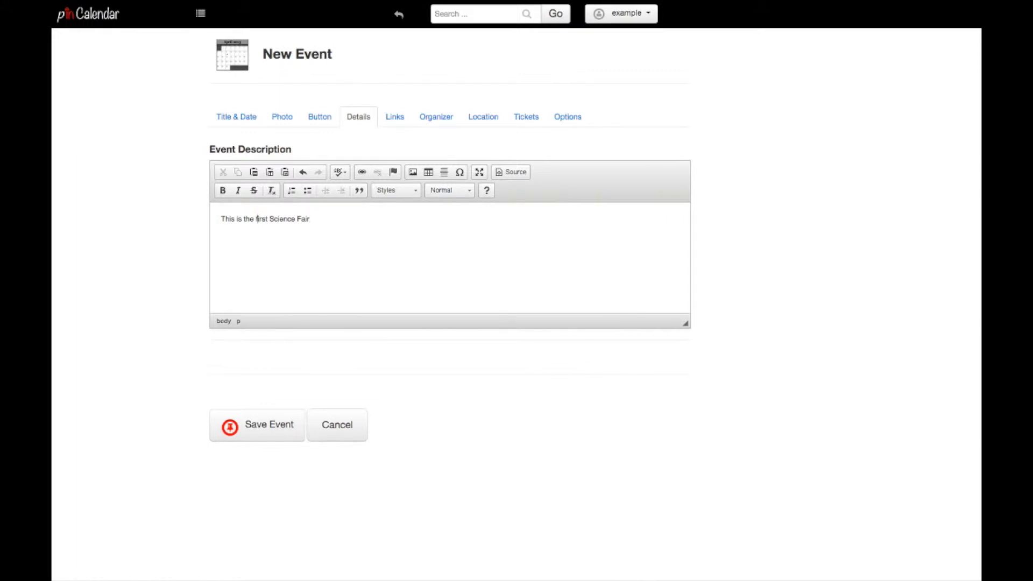
- Complete the description with 'in this schools history' and 'All parents welcome.', then save the event
click(258, 218)
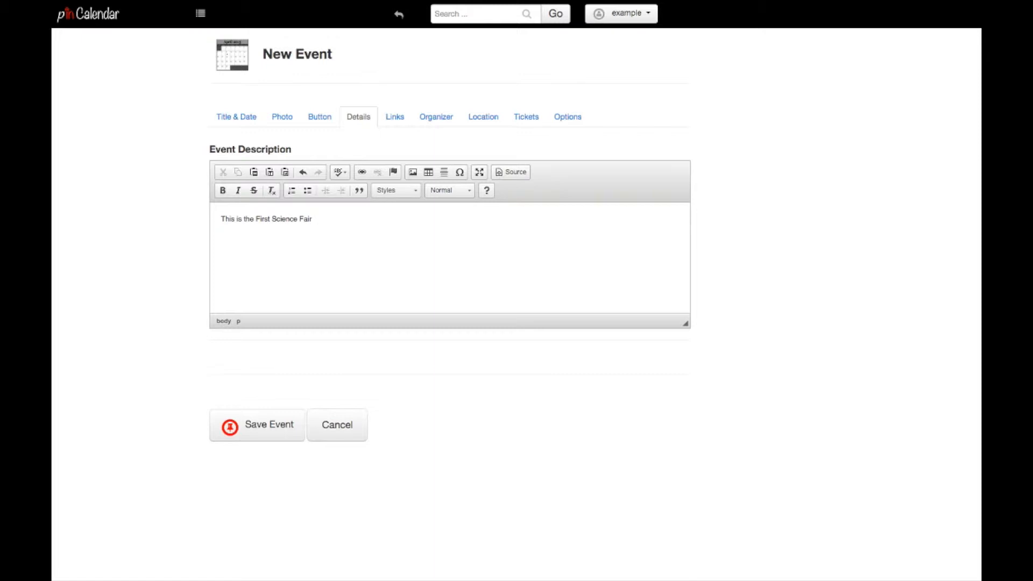
text(i)
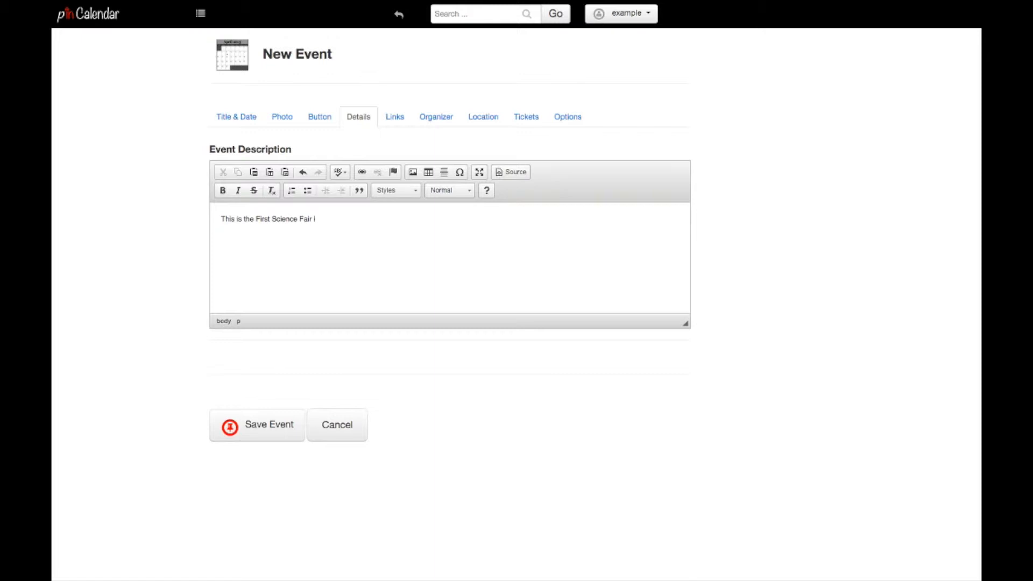
text(n this scho)
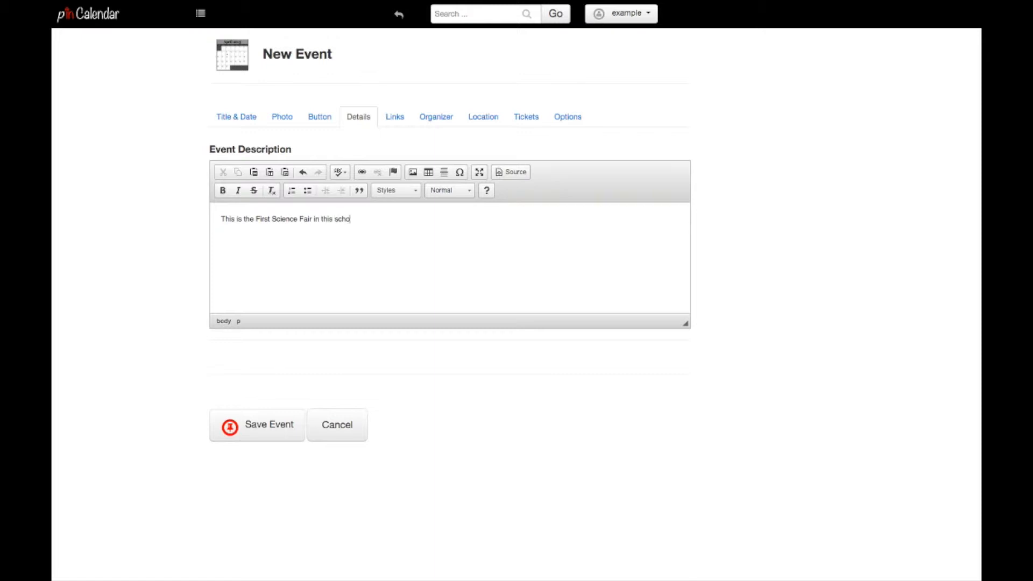
text(ols history)
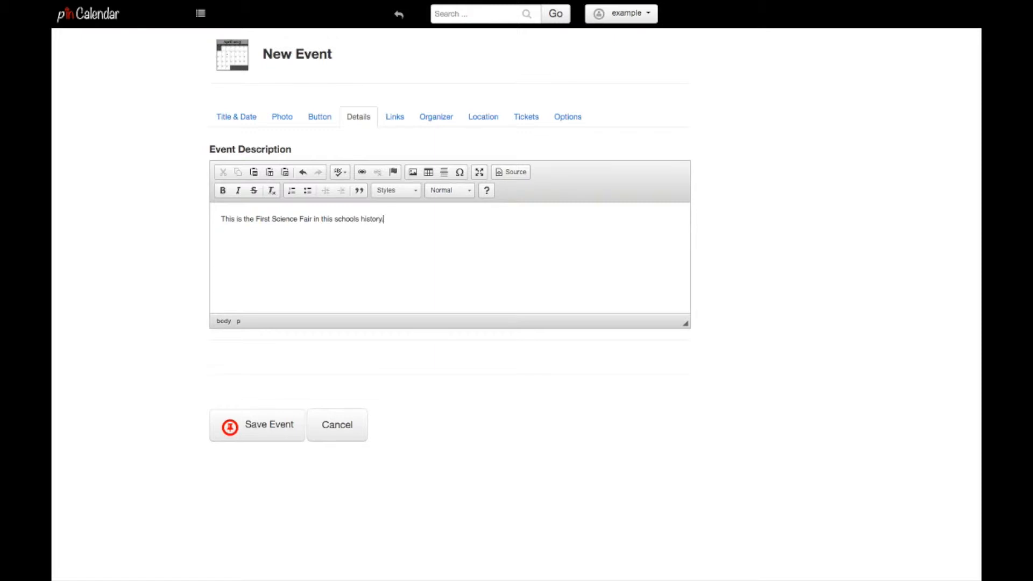
text(All parents w)
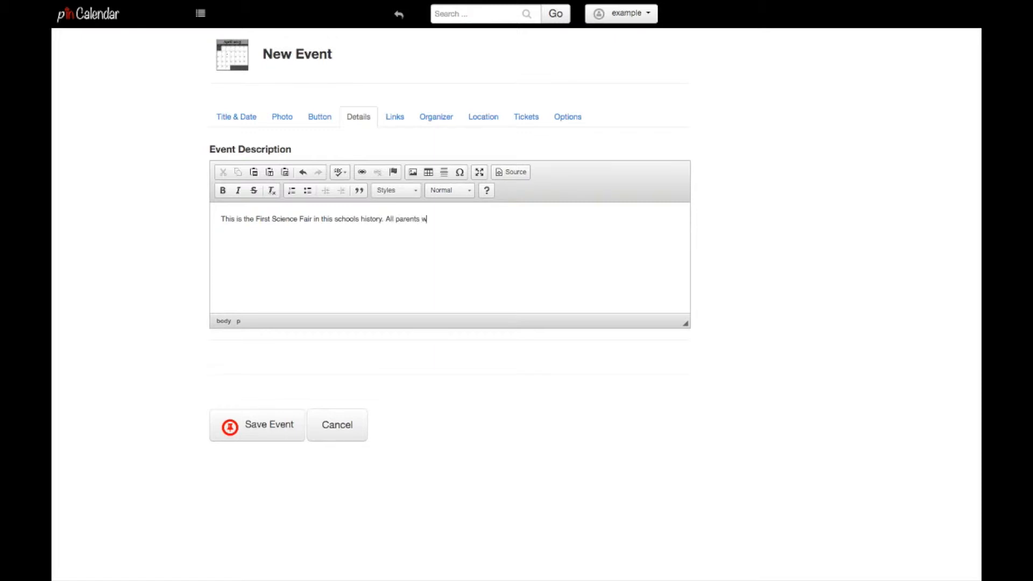
text(elcome.)
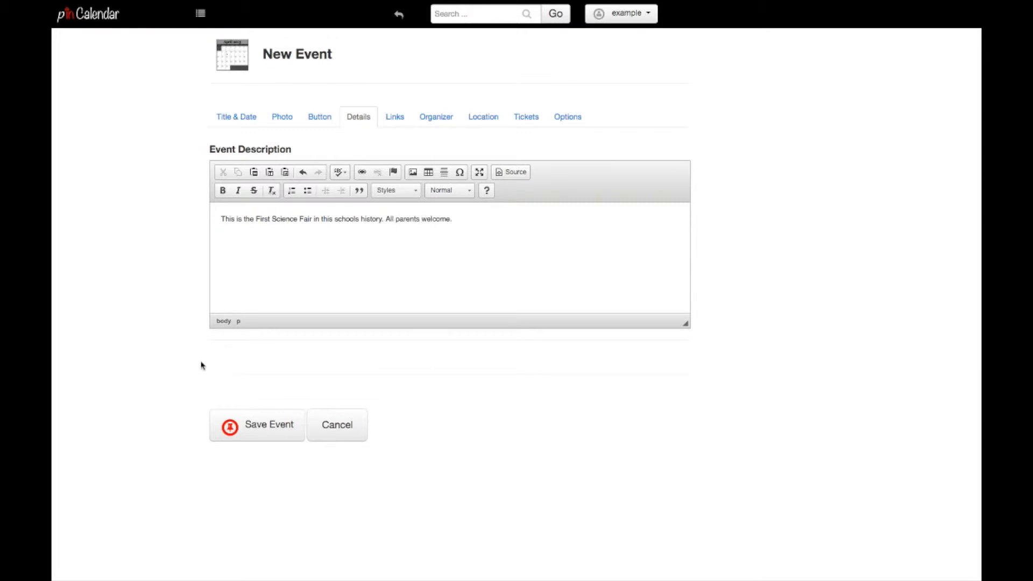
click(269, 424)
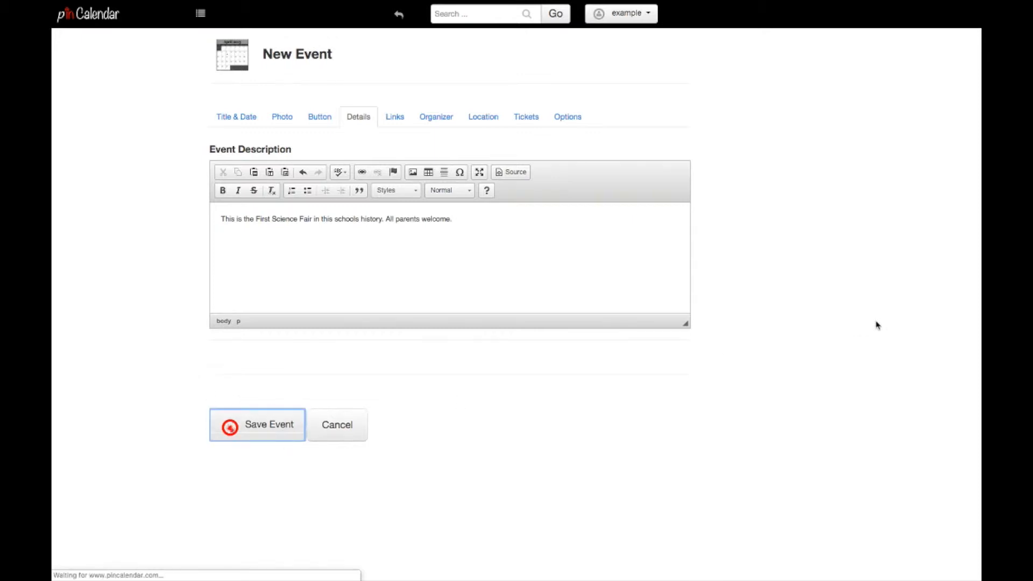
- Open the May 30 Science Fair Project event and expand its private ToDo list full-size
click(258, 424)
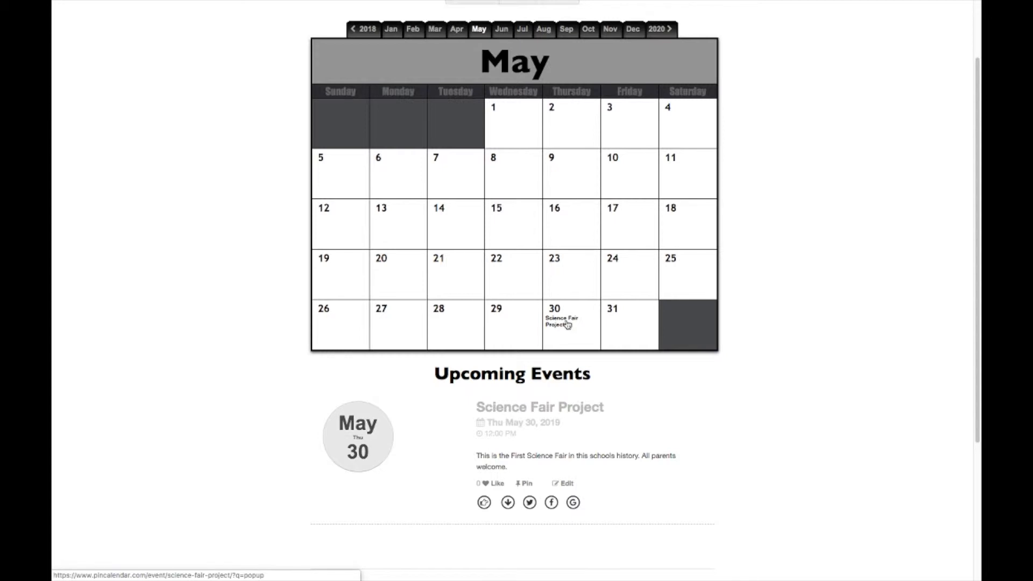
click(561, 320)
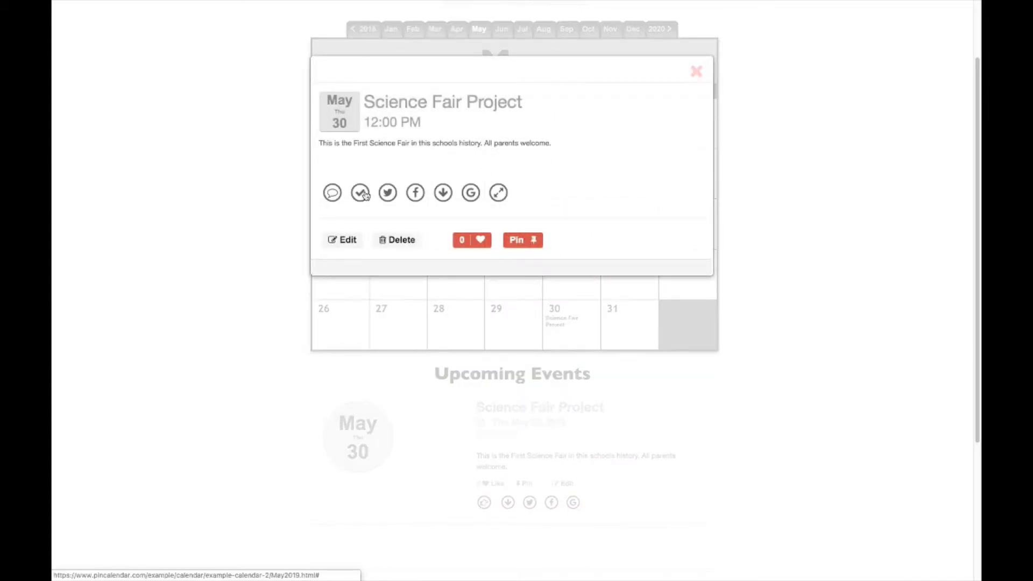
click(359, 193)
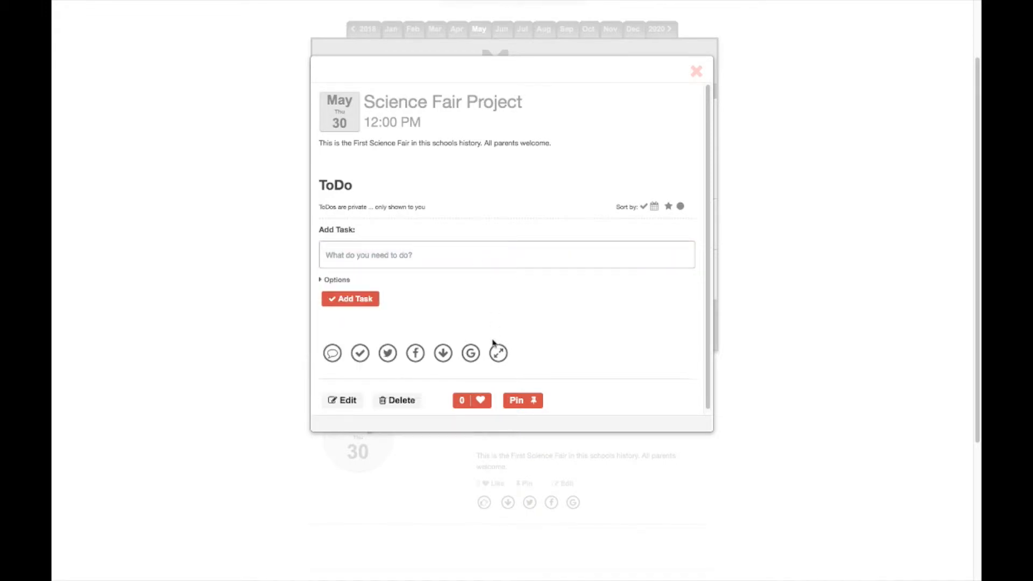
click(506, 255)
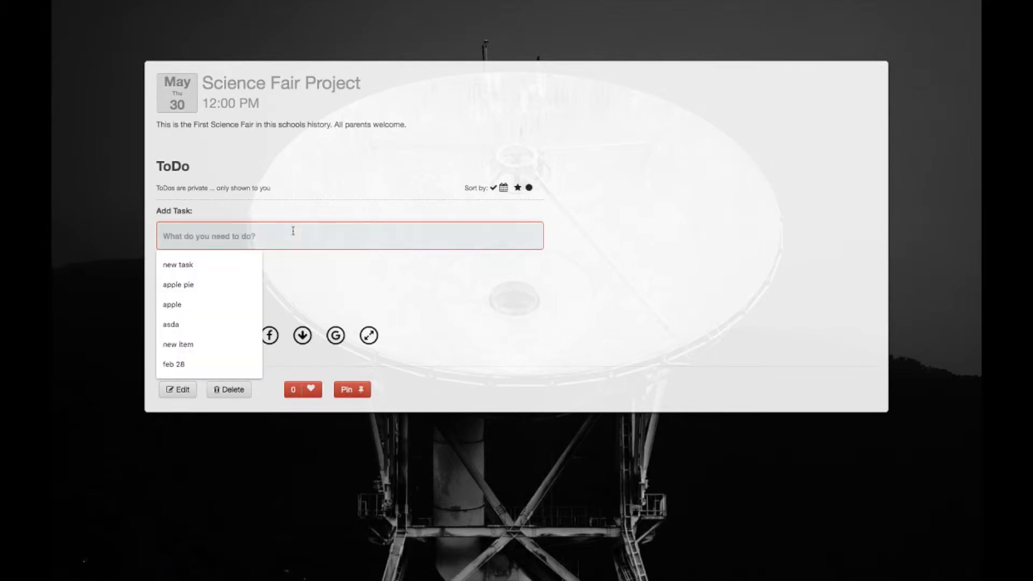
- Add tasks Prepare Supplies, Move chairs out of the gym, and Set up Tables
text(Prepare Supp)
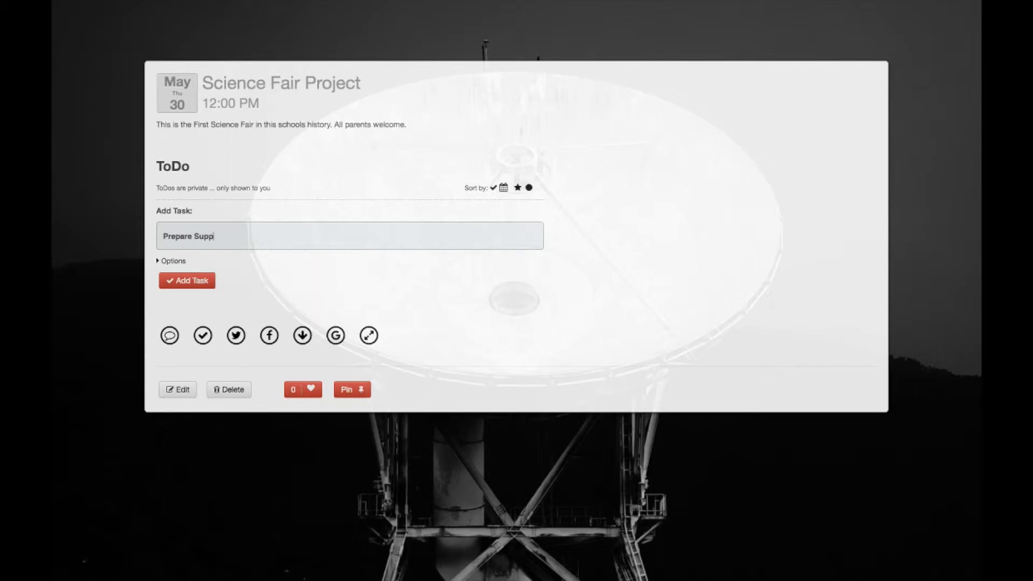
text(lies)
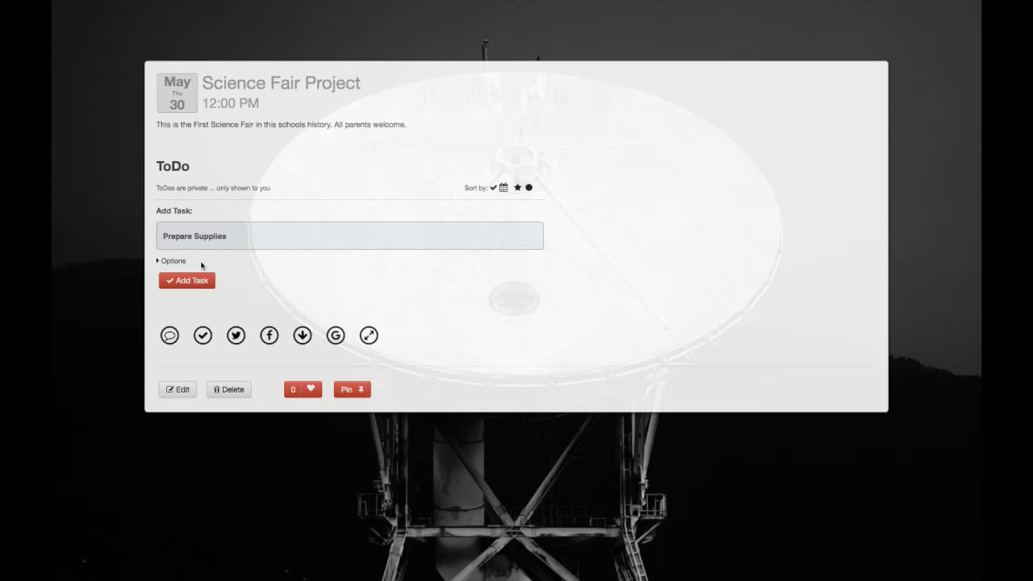
click(187, 279)
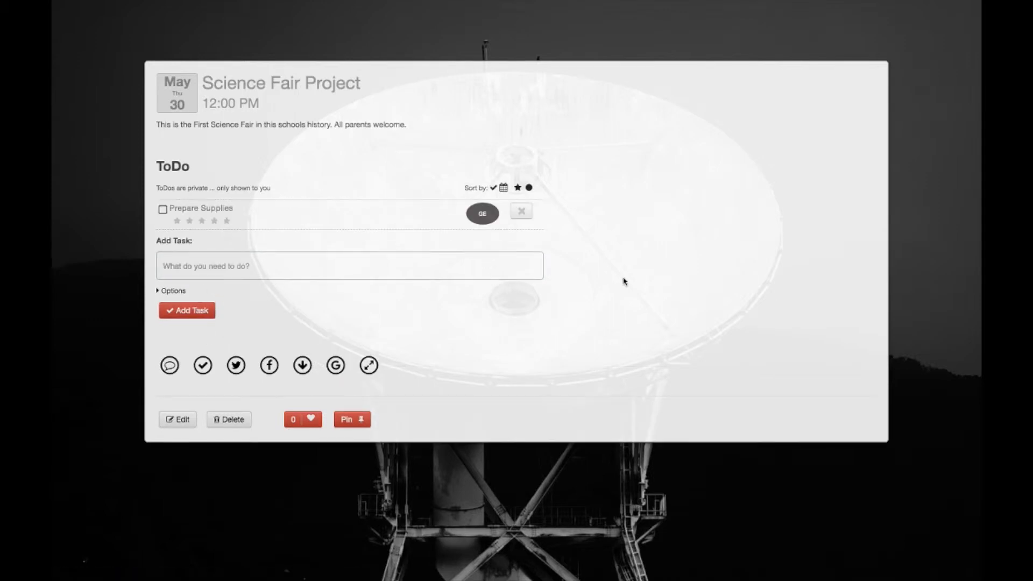
mouse_move(499, 239)
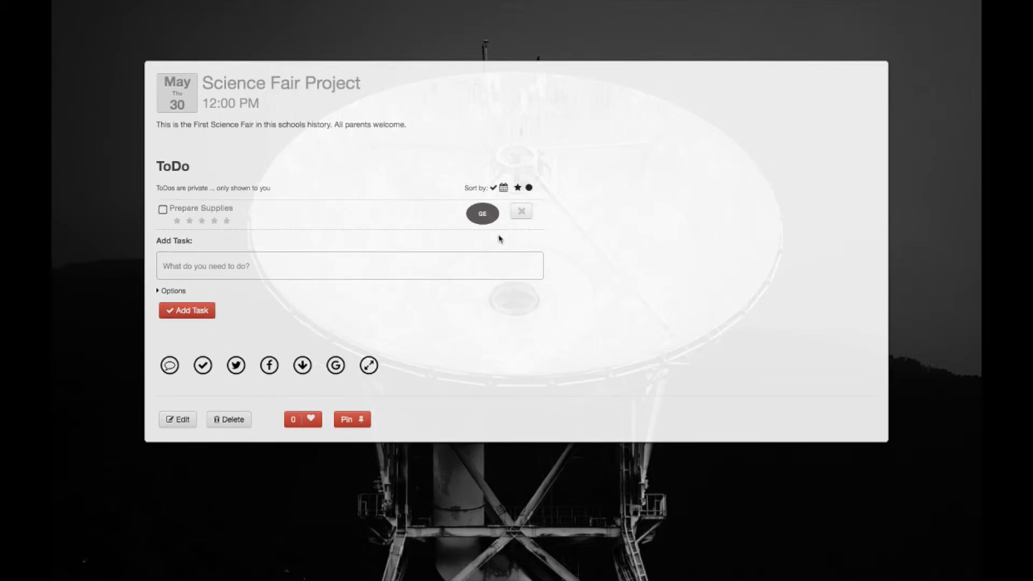
click(350, 265)
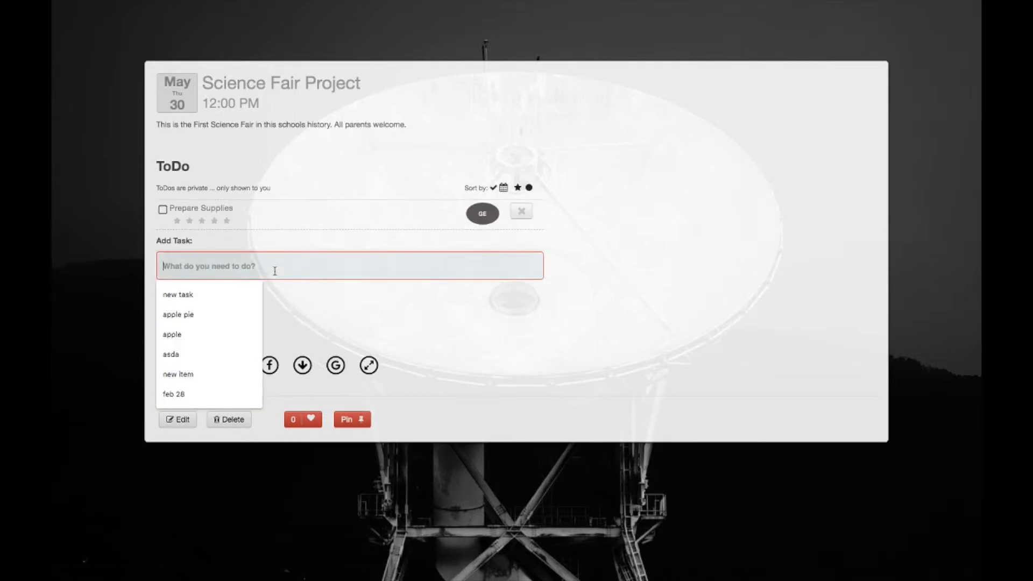
text(Move chairs out)
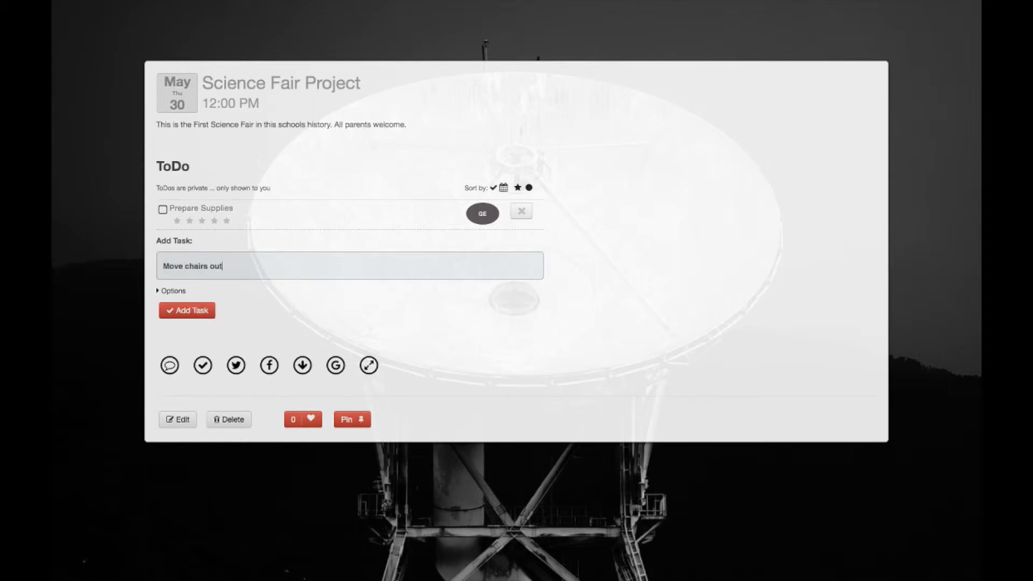
text(of the gym)
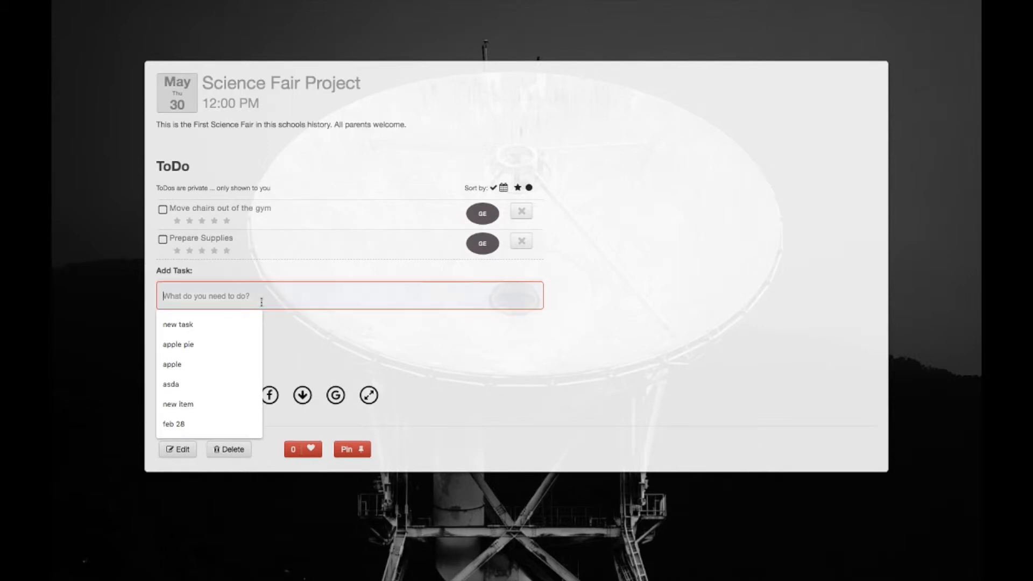
text(Set up Tables)
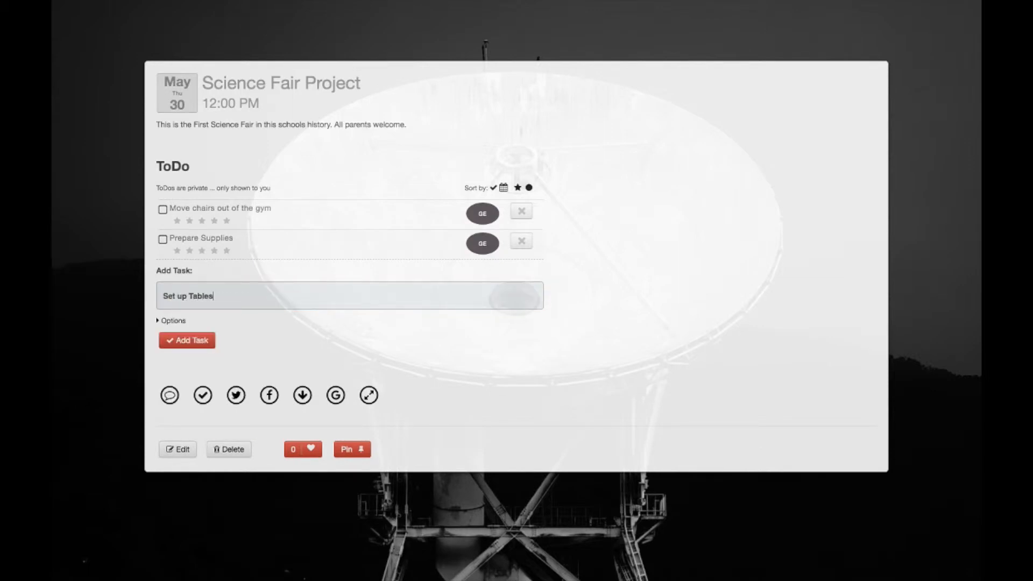
click(187, 340)
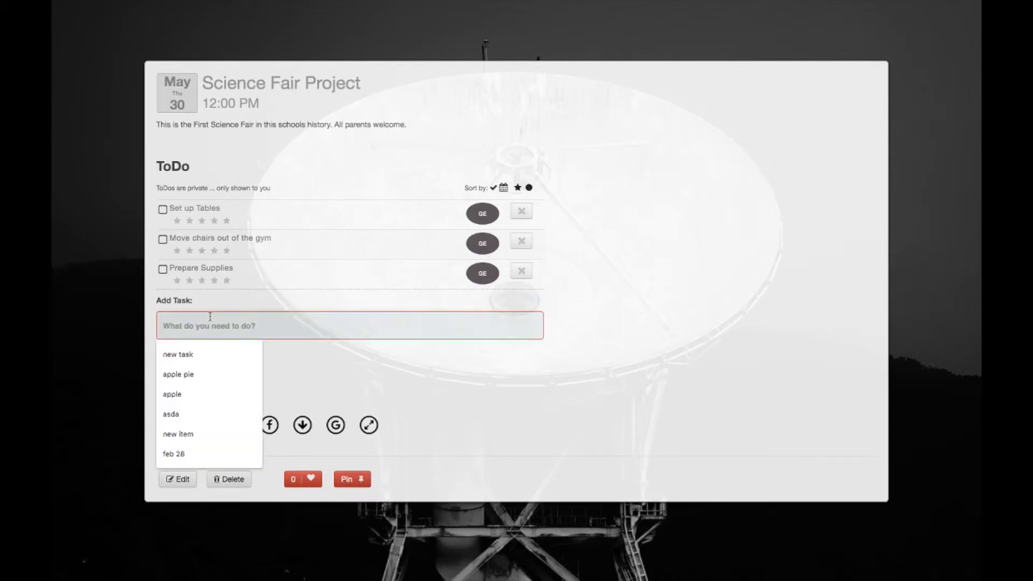
- Add tasks Setup Projector, Order Prizes and badges, and Setup the Stage
text(Setup)
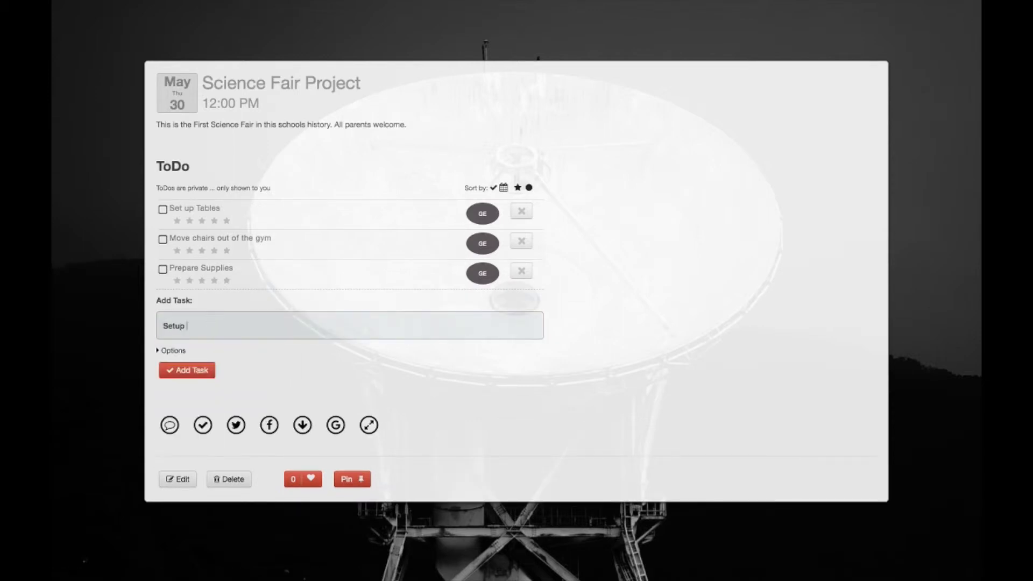
text(Projector)
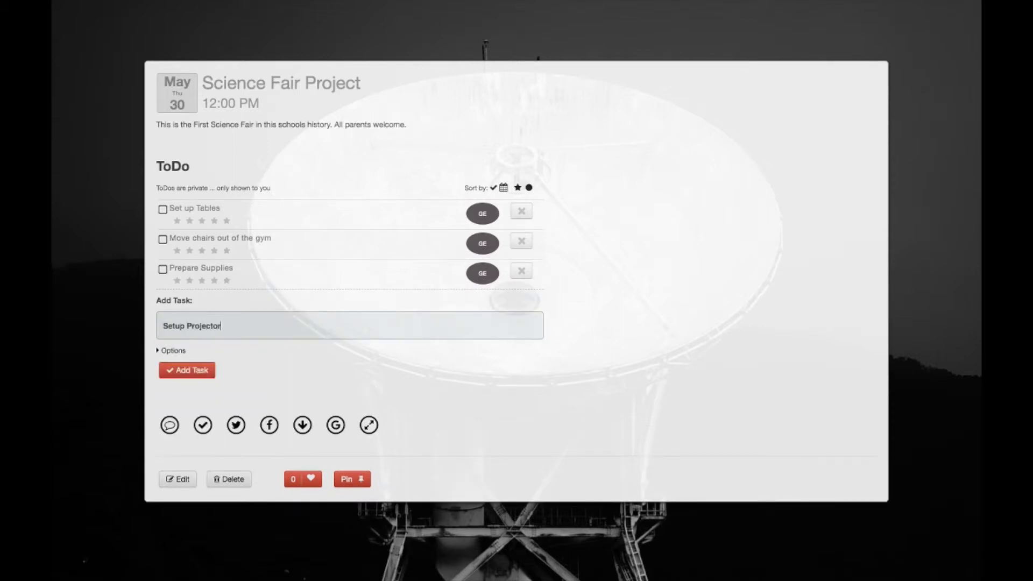
click(187, 370)
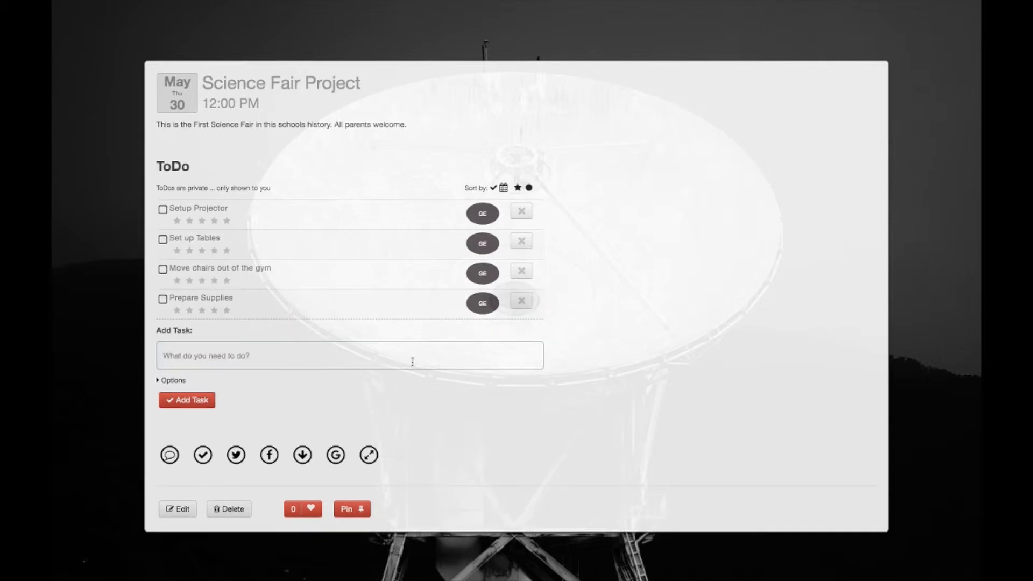
click(349, 355)
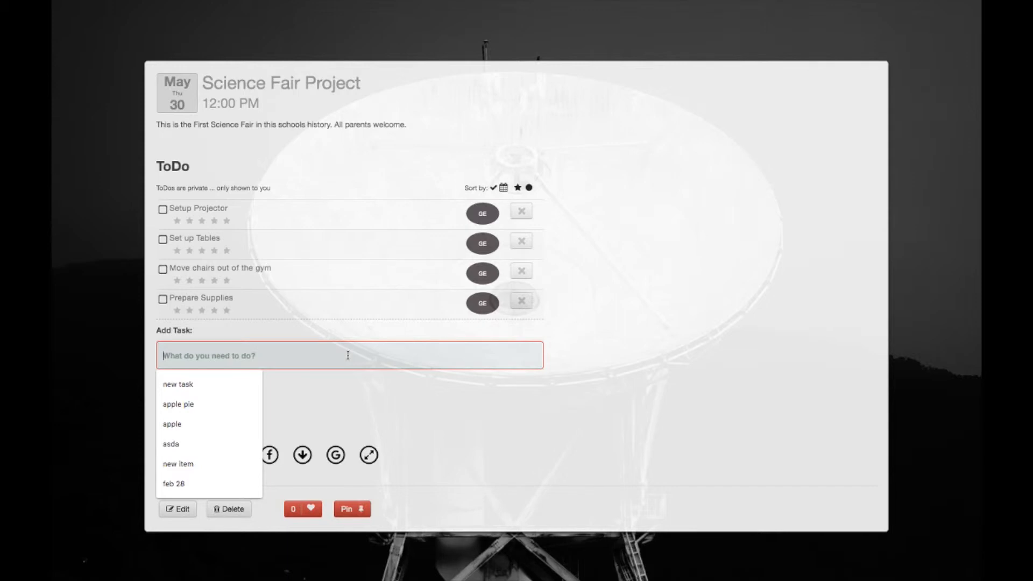
text(Make a)
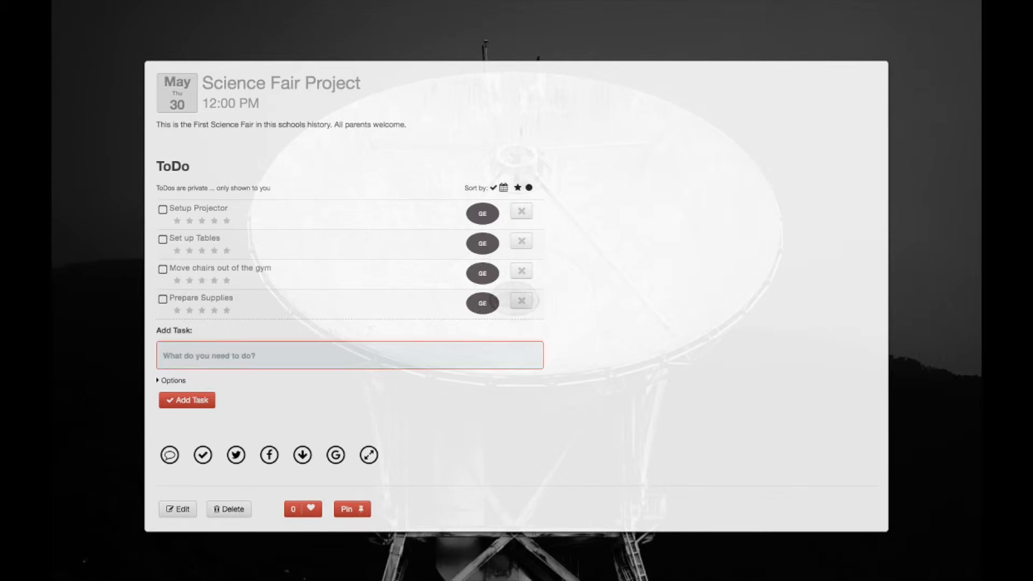
text(Order PR)
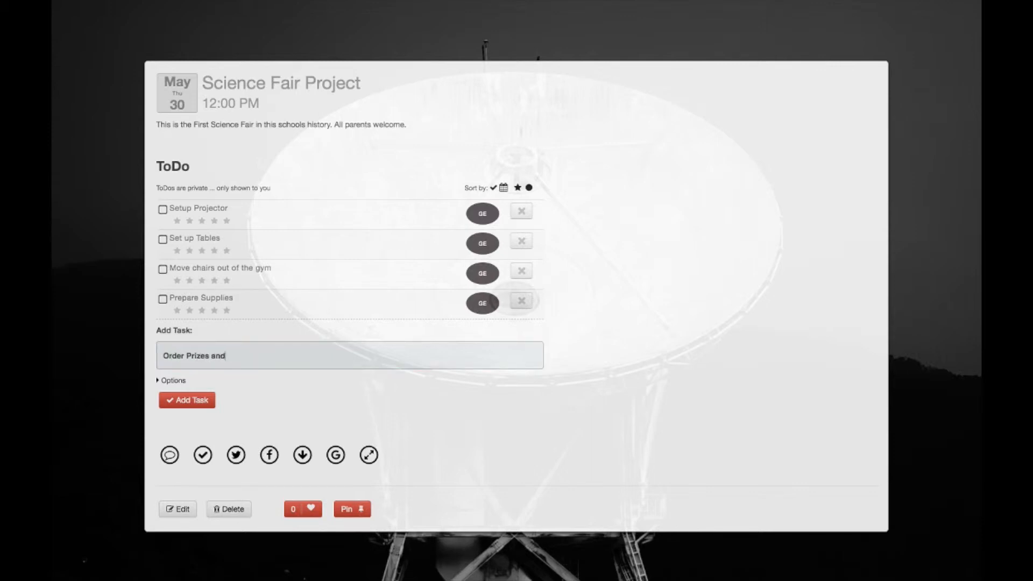
text(badges)
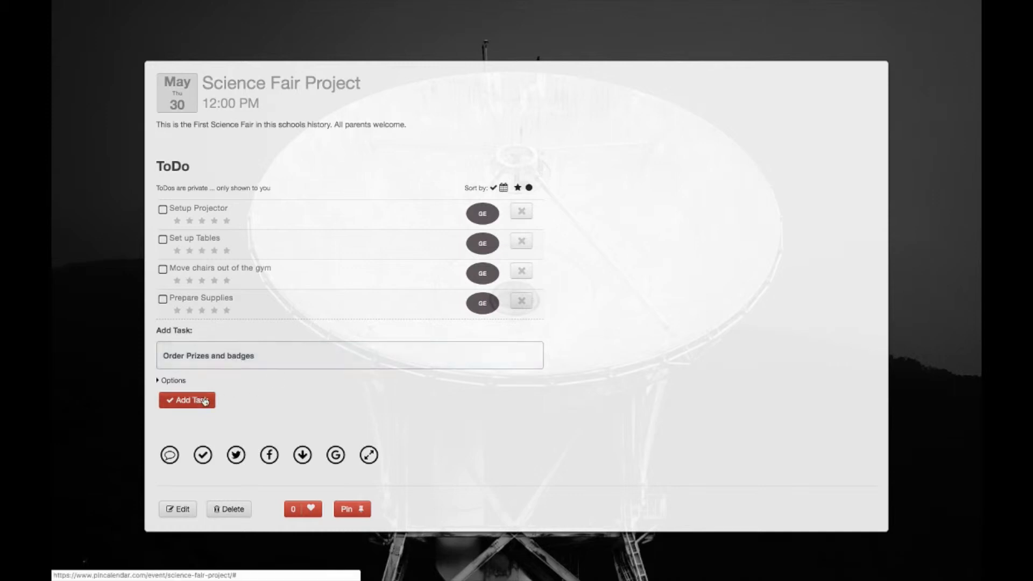
click(187, 400)
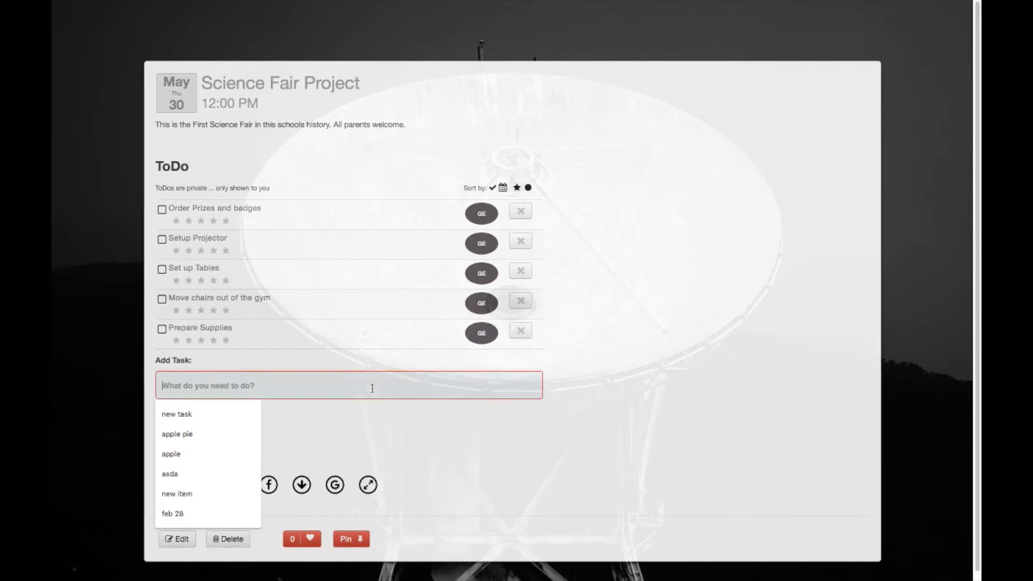
text(Setup the Stage)
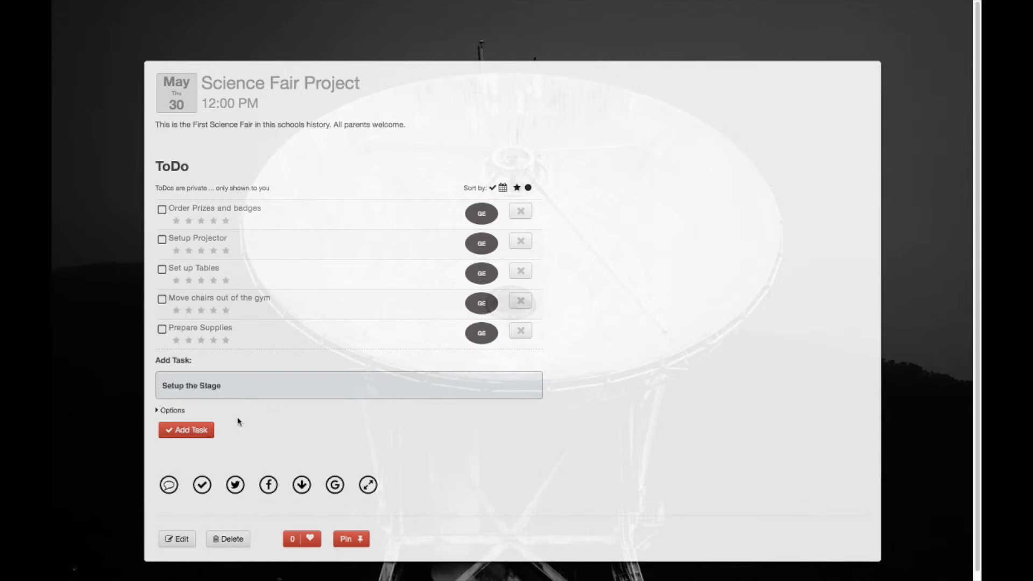
click(186, 429)
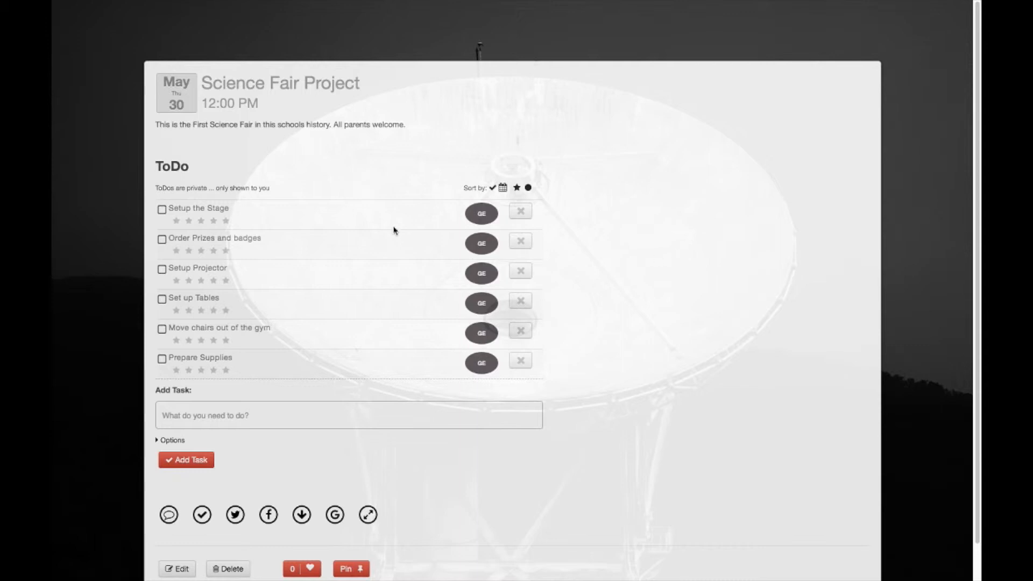
mouse_move(206, 236)
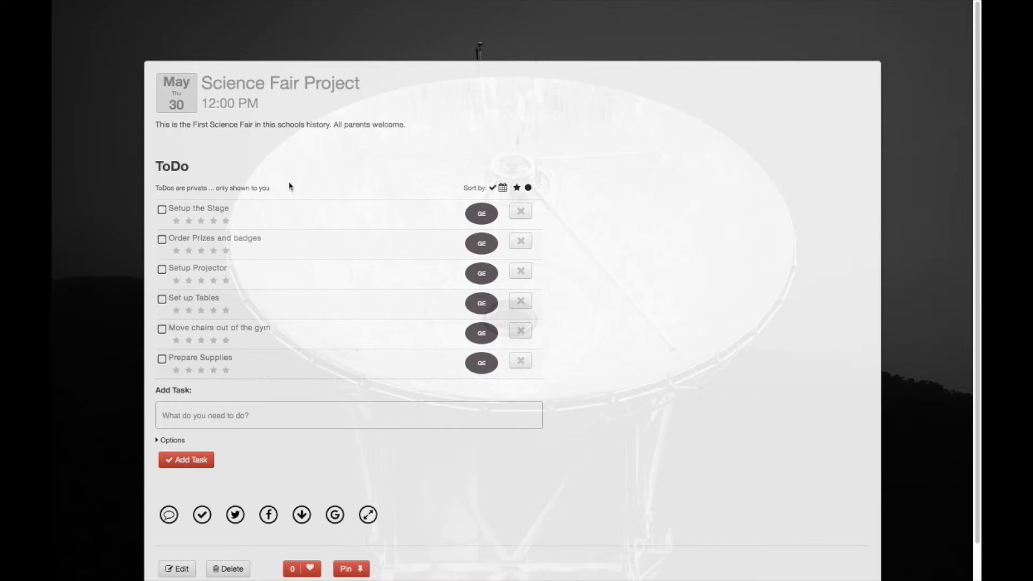
mouse_move(549, 296)
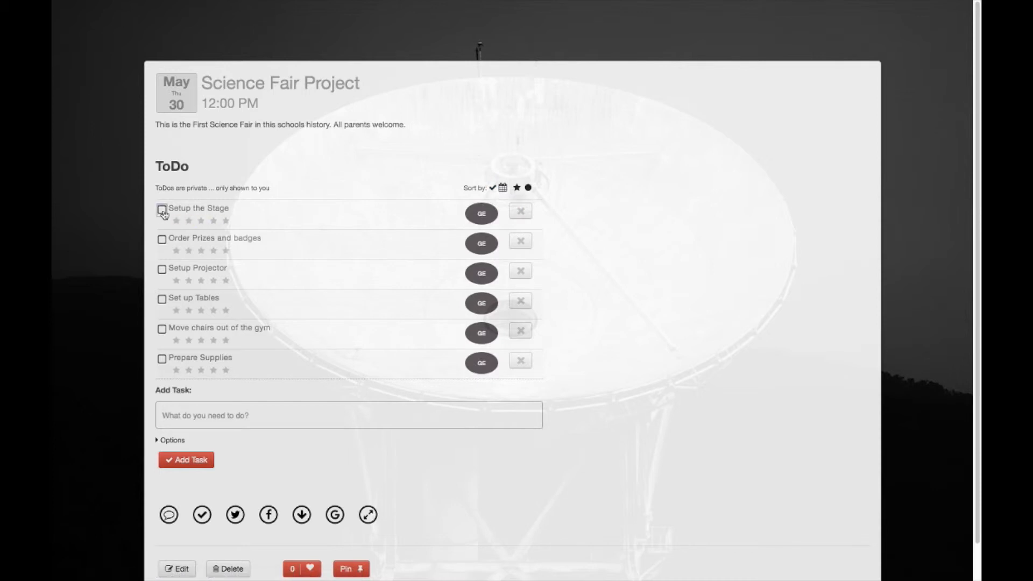
- Check off Setup the Stage and Move chairs out of the gym, then sort by completion
click(162, 212)
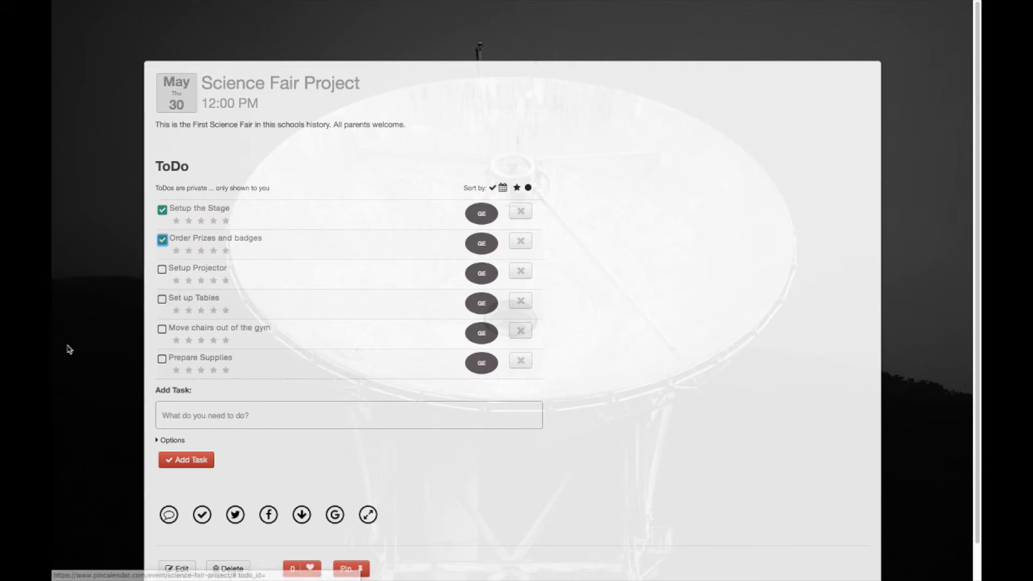
click(162, 329)
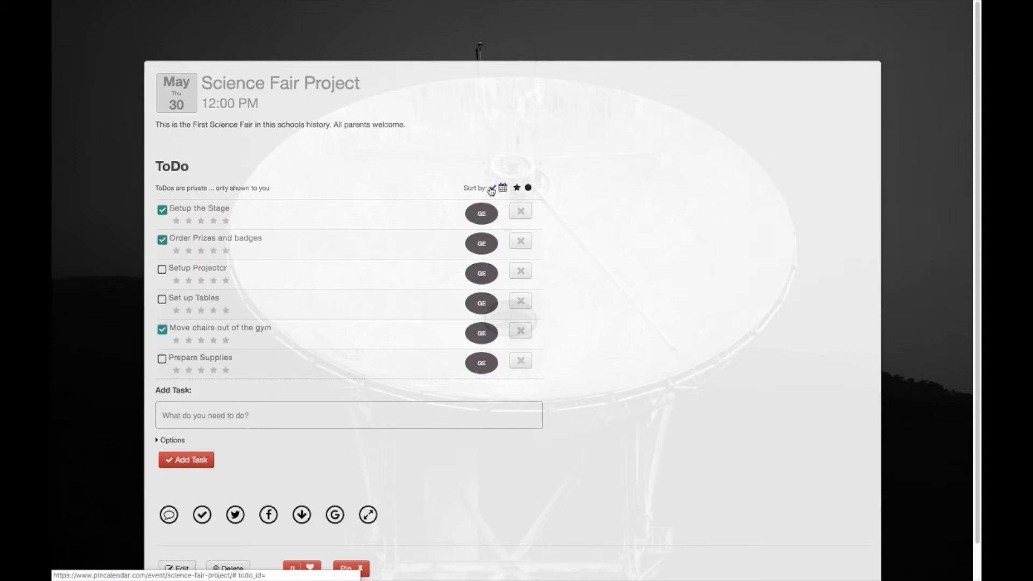
click(516, 187)
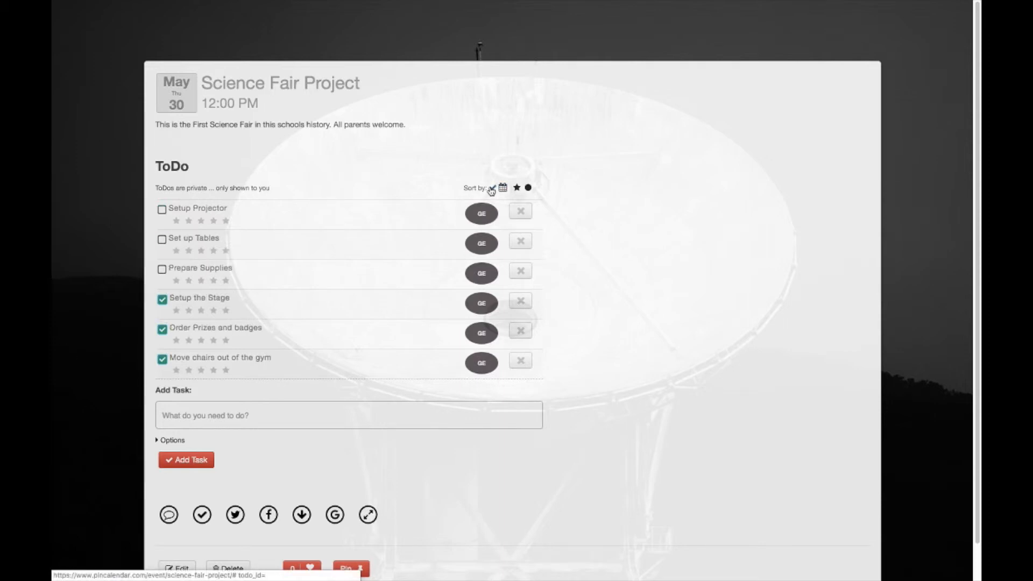
click(491, 188)
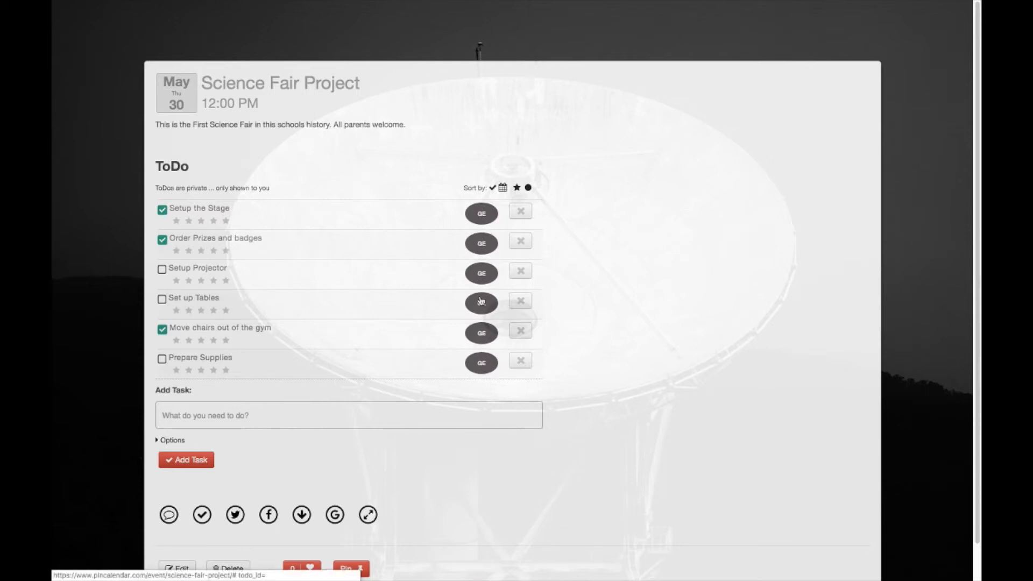
mouse_move(481, 275)
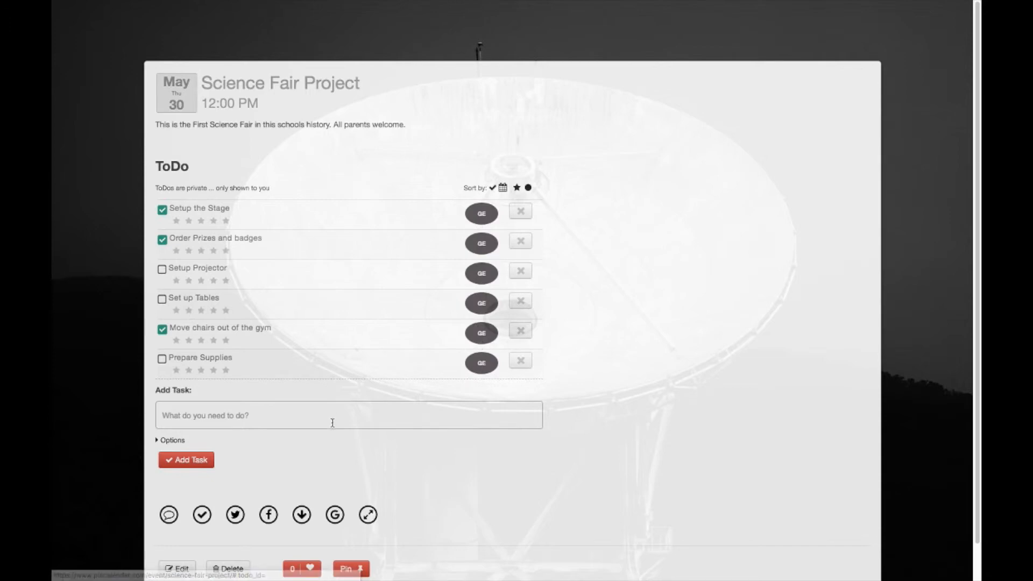
click(350, 415)
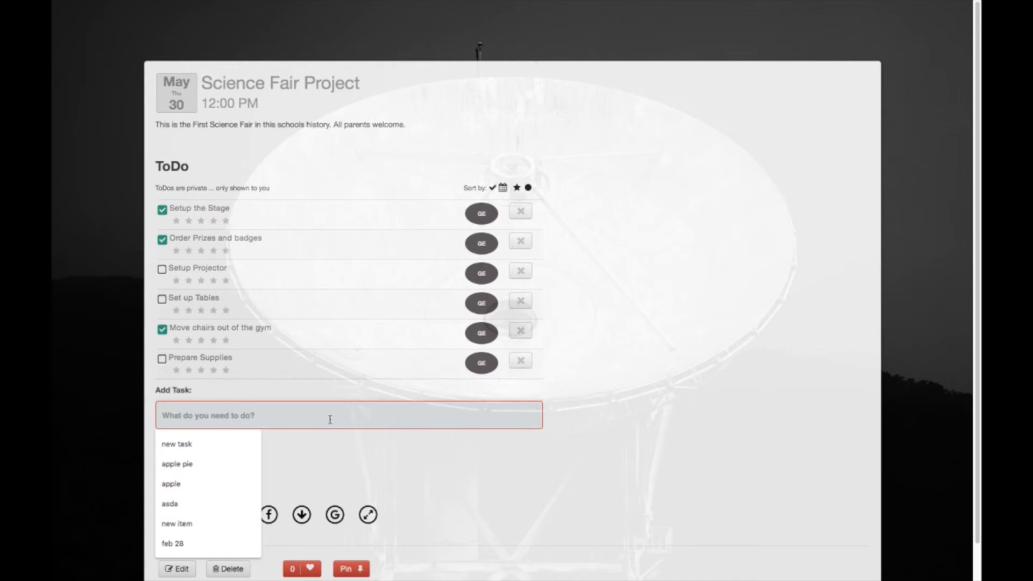
- Add task 'Research other fairs' with due date 2019-06-05 and category Research
text(R)
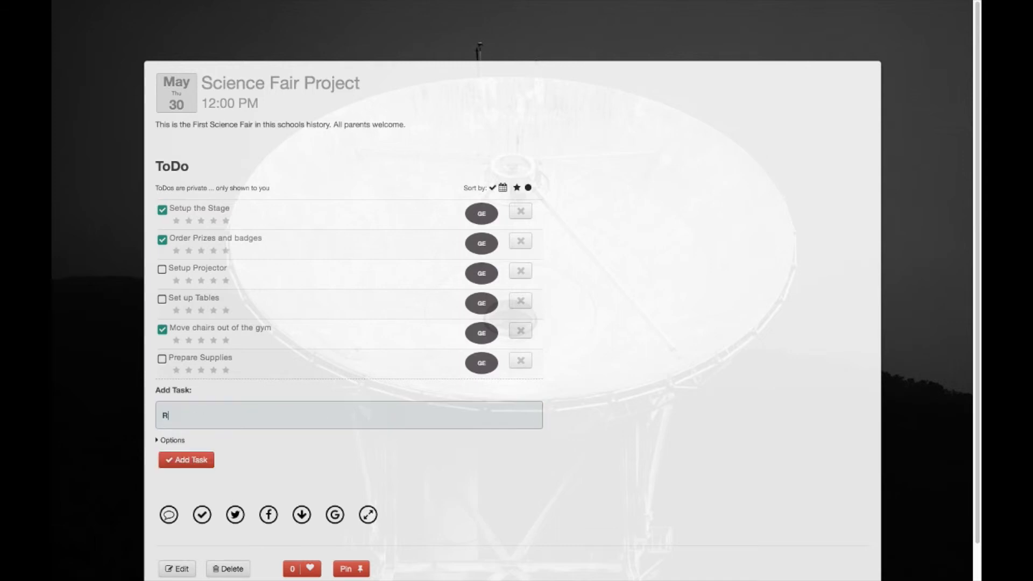
text(esearch other fairs)
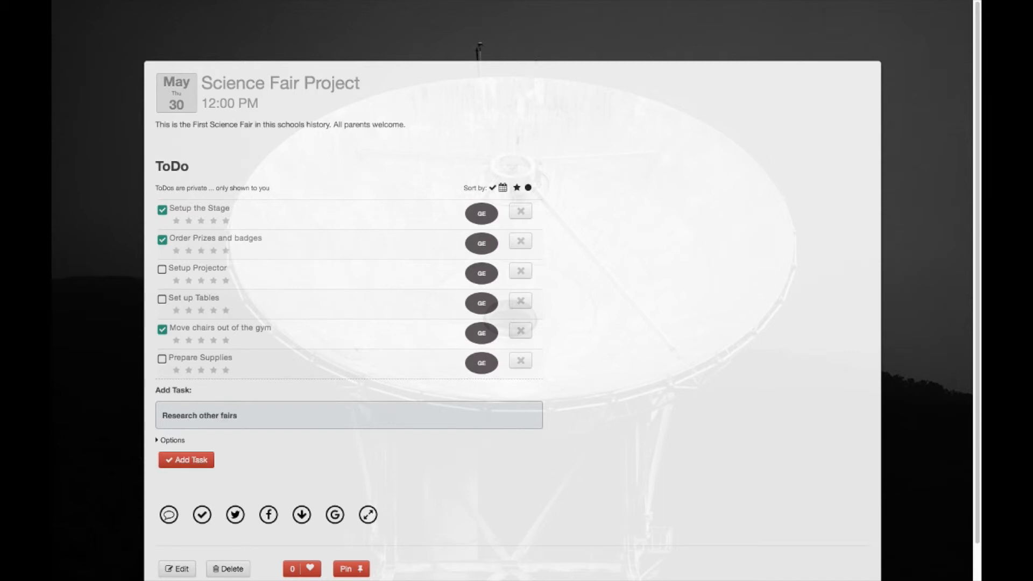
click(172, 440)
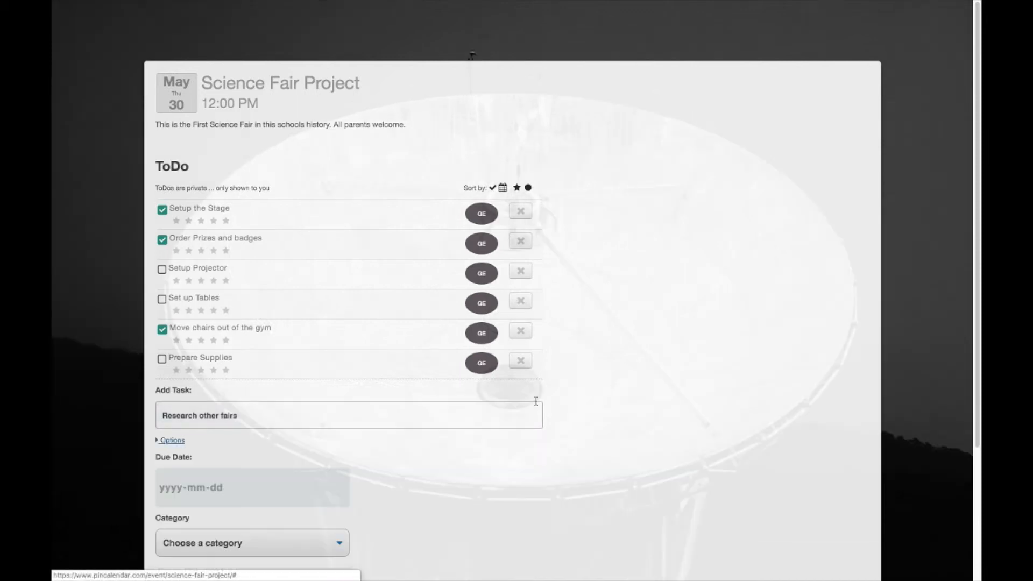
scroll(down, 3)
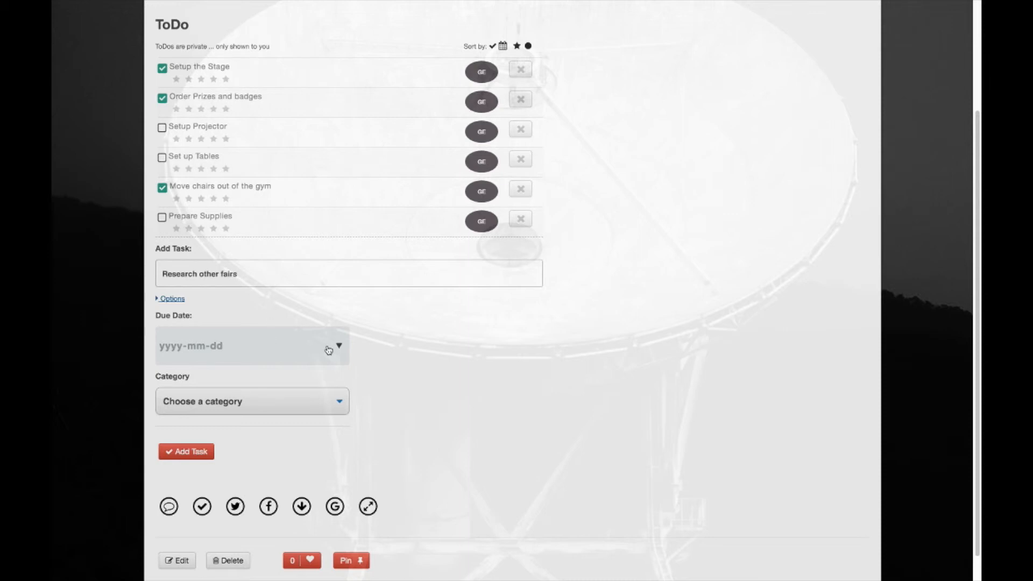
click(250, 345)
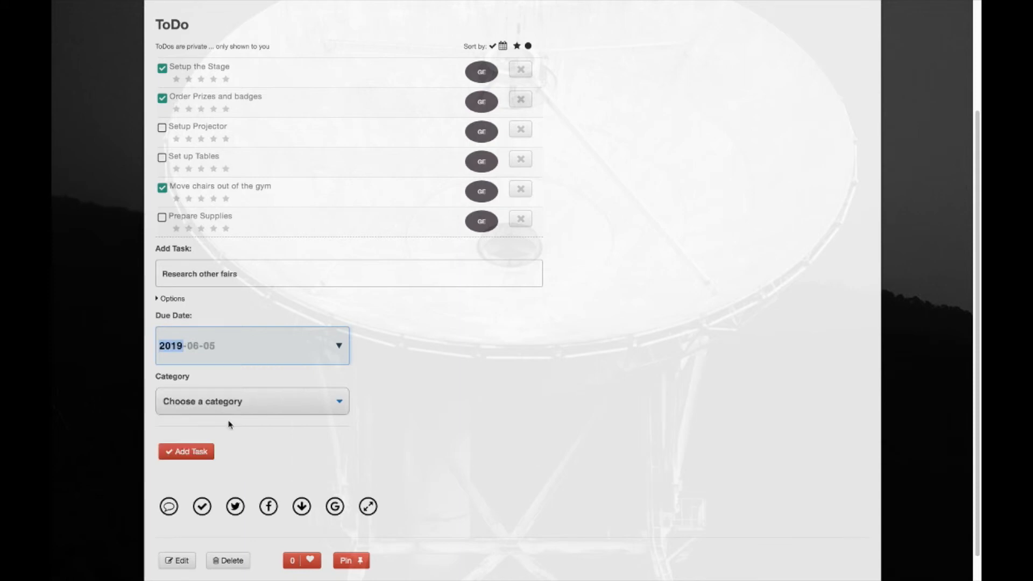
mouse_move(360, 405)
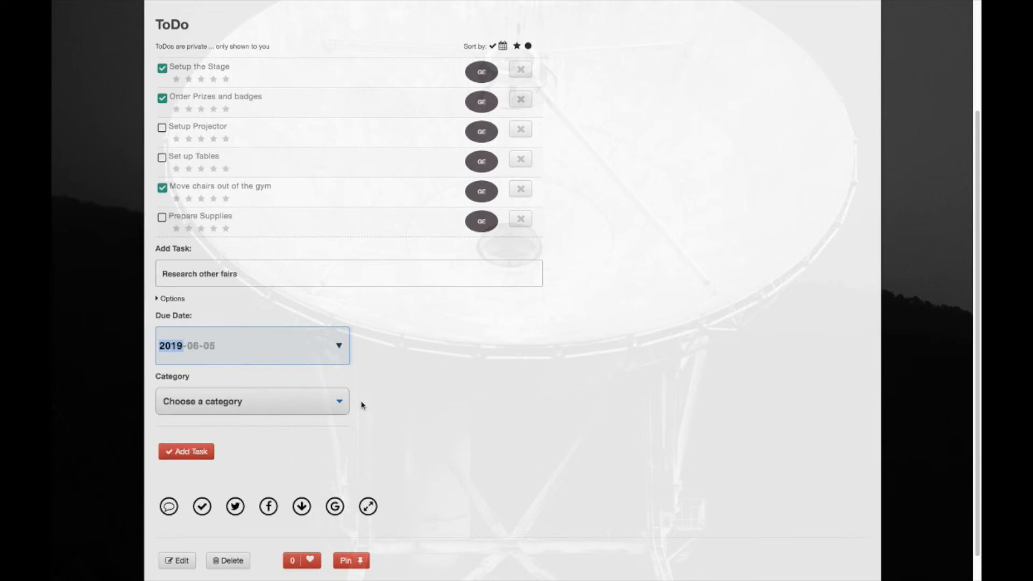
click(252, 401)
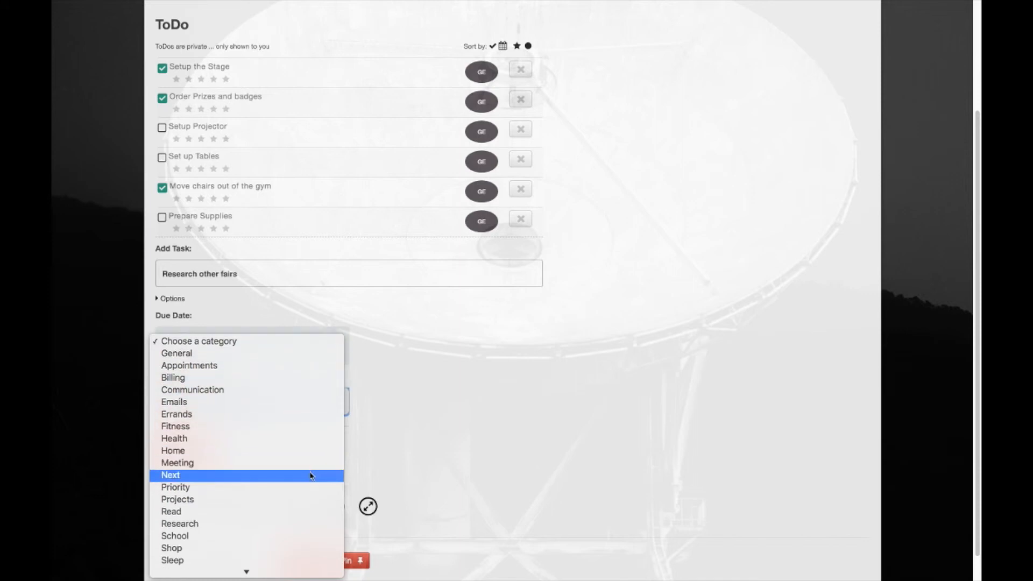
click(179, 523)
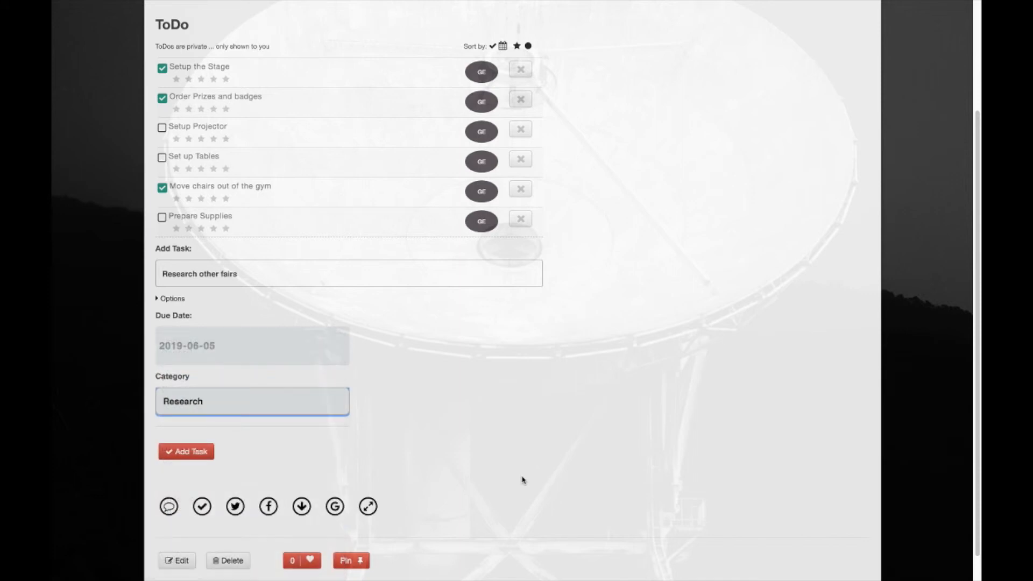
click(185, 451)
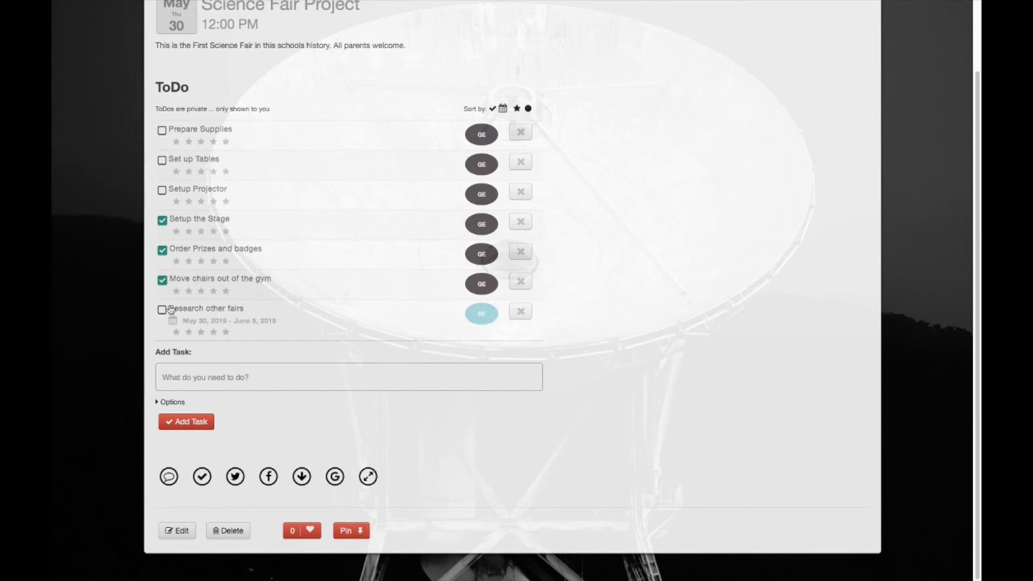
- Toggle Research other fairs done and undone, rate it three stars, and sort by rating
click(162, 310)
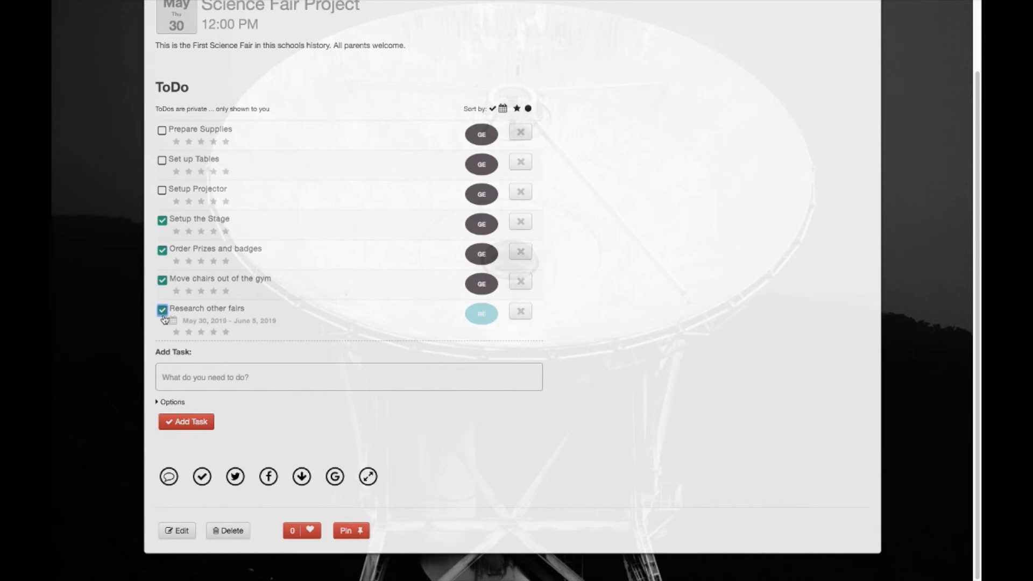
click(162, 310)
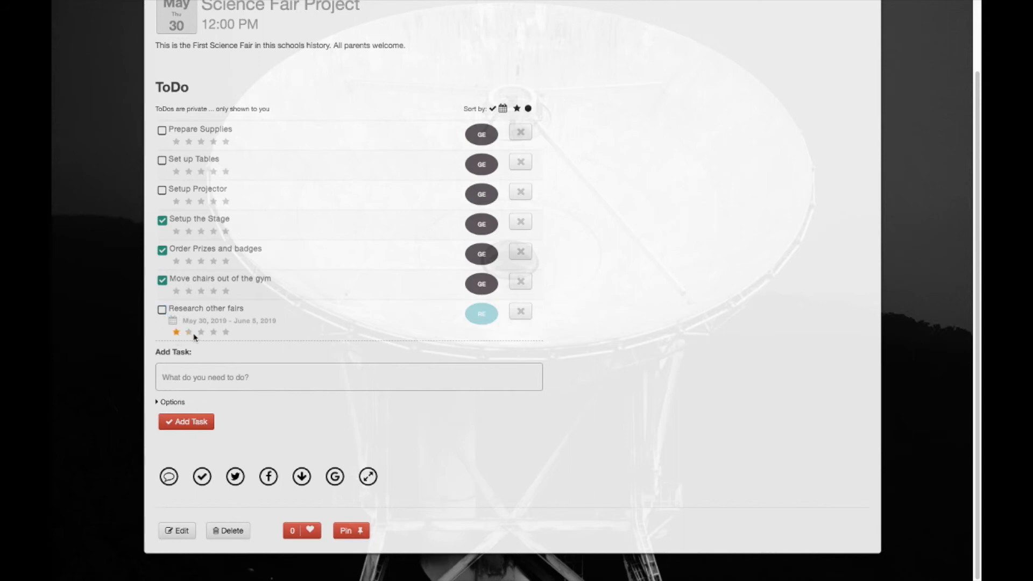
click(200, 331)
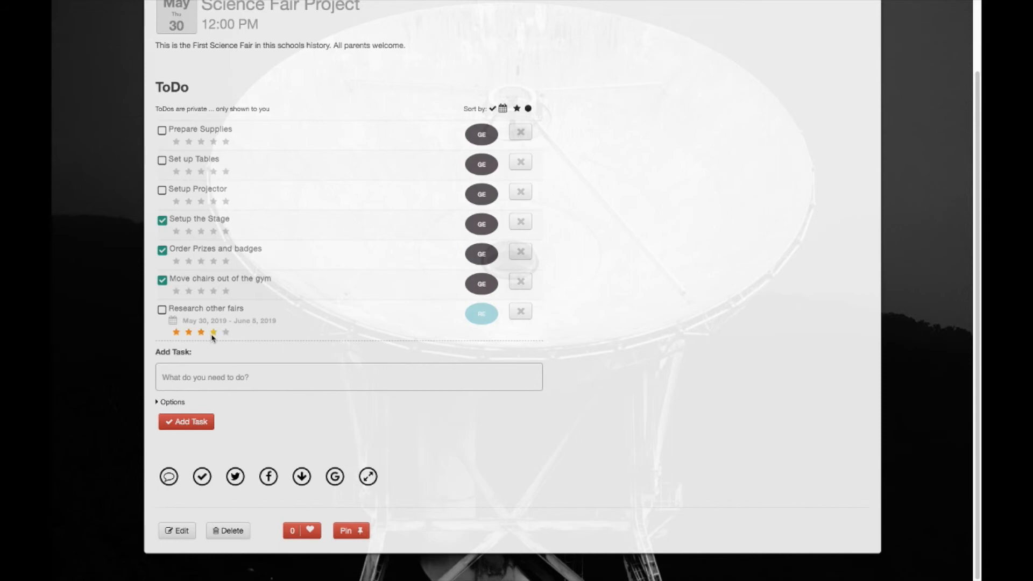
mouse_move(213, 331)
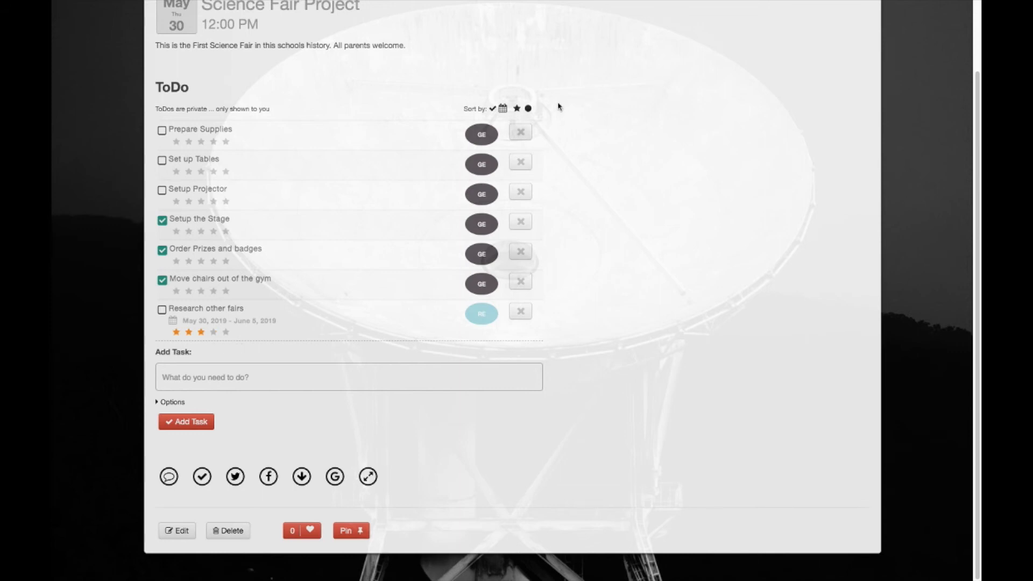
click(516, 108)
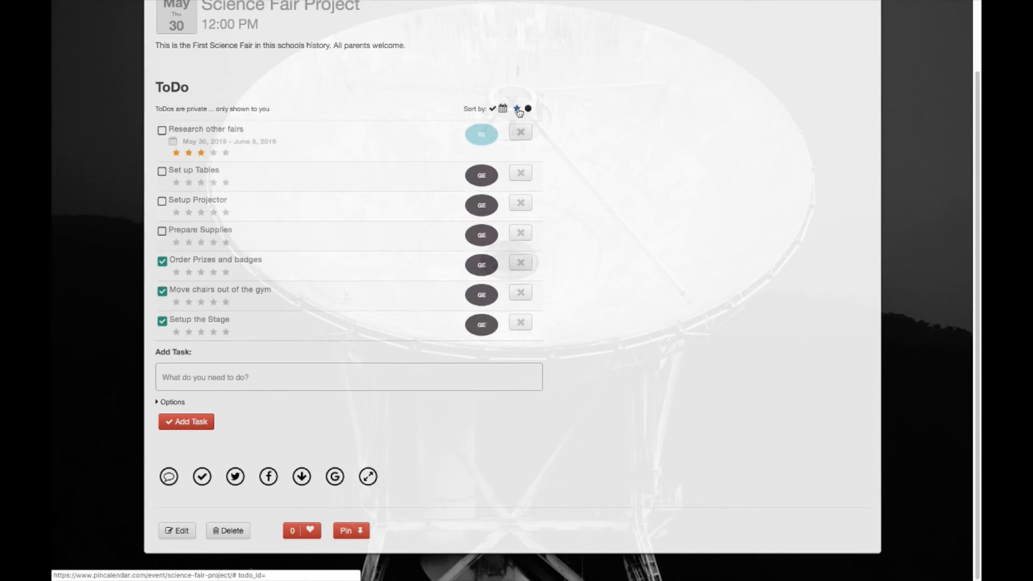
mouse_move(507, 124)
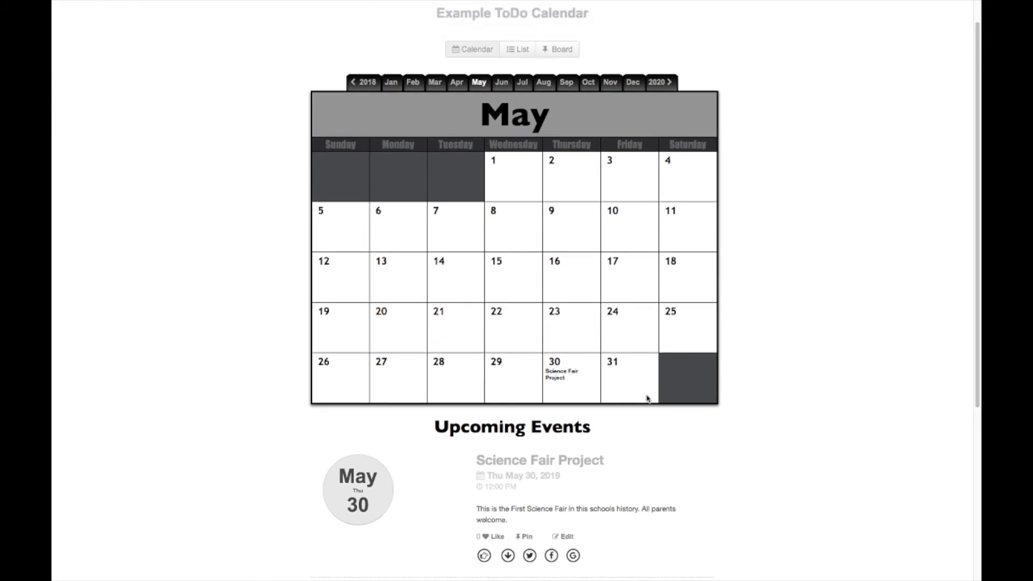
- Open the May 30 Science Fair Project entry, review it, and close the details popup
click(561, 374)
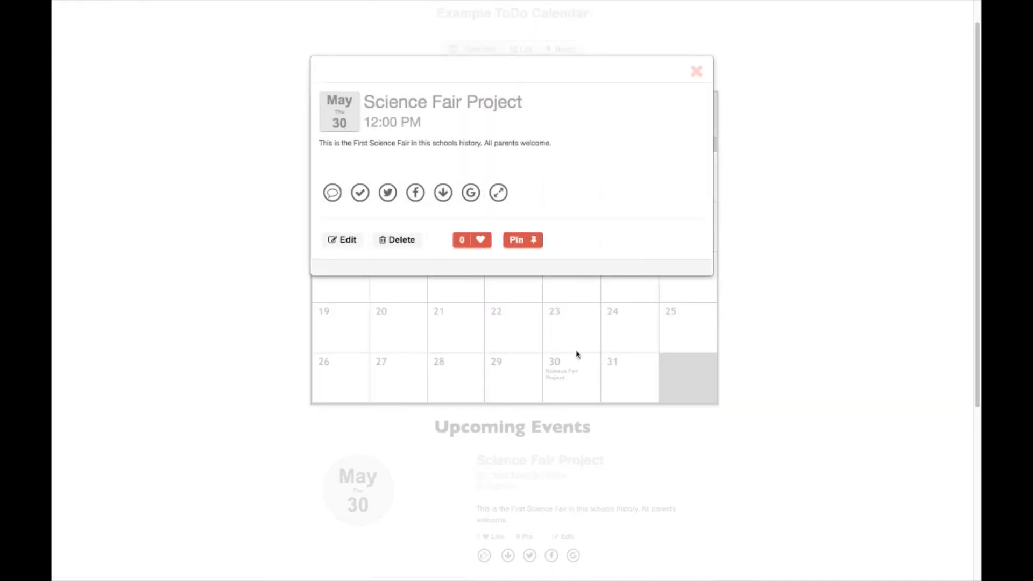
mouse_move(444, 221)
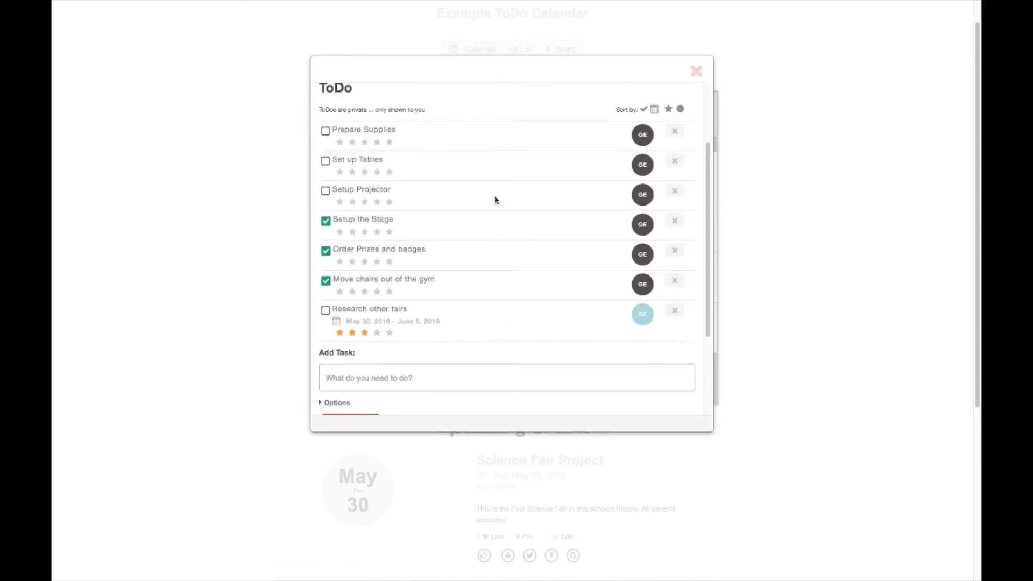
click(696, 71)
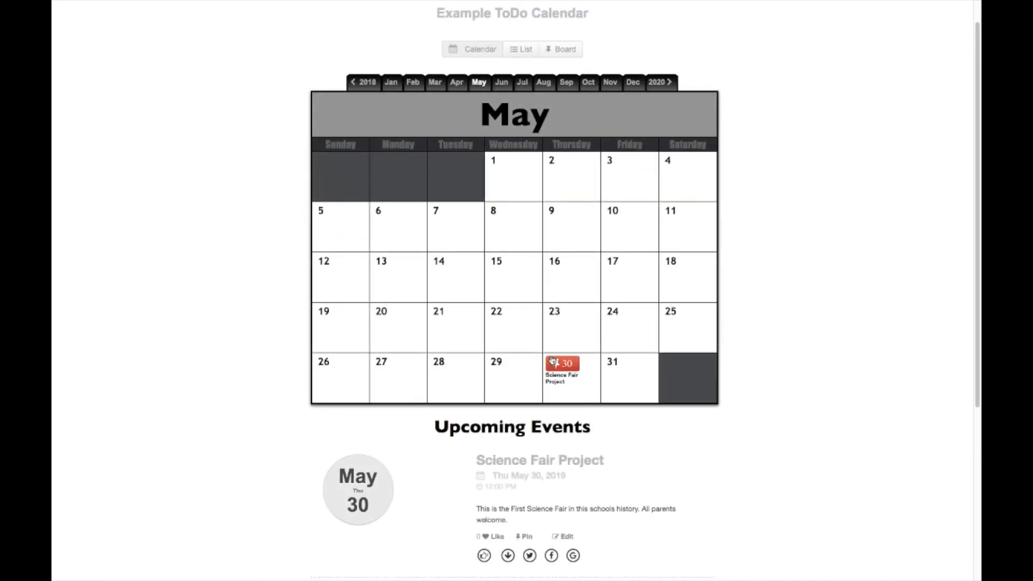
click(561, 368)
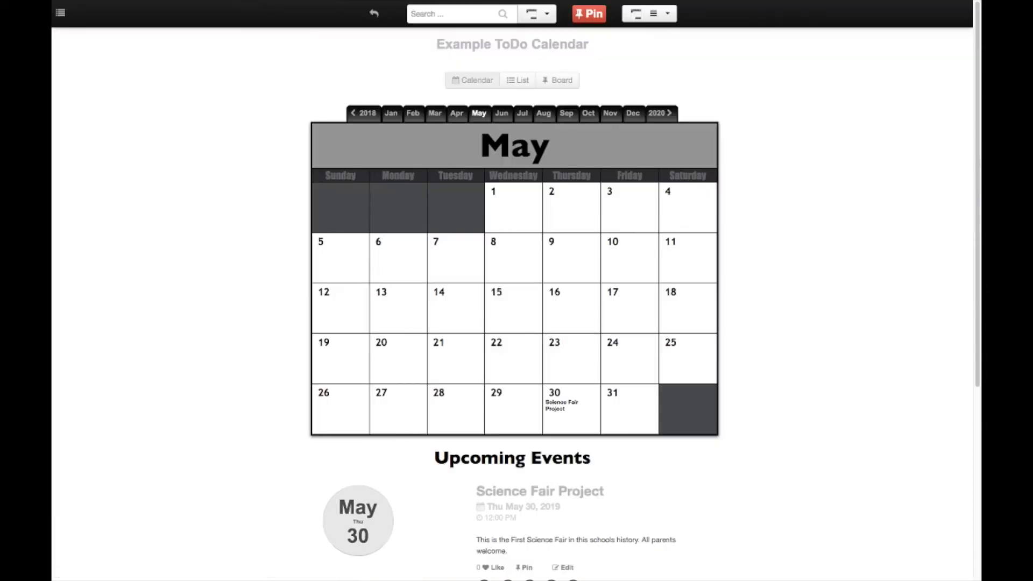
mouse_move(784, 208)
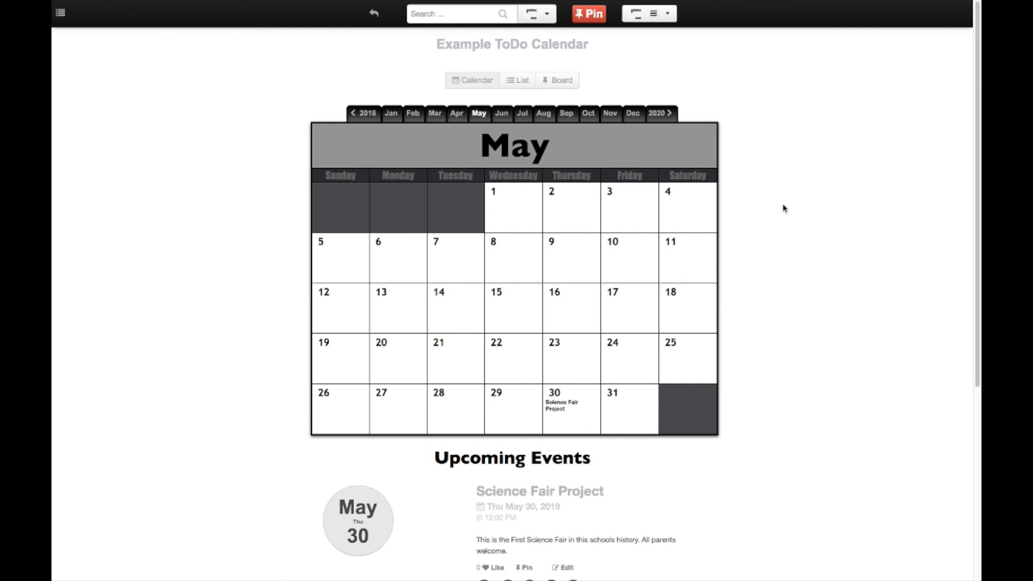
scroll(down, 3)
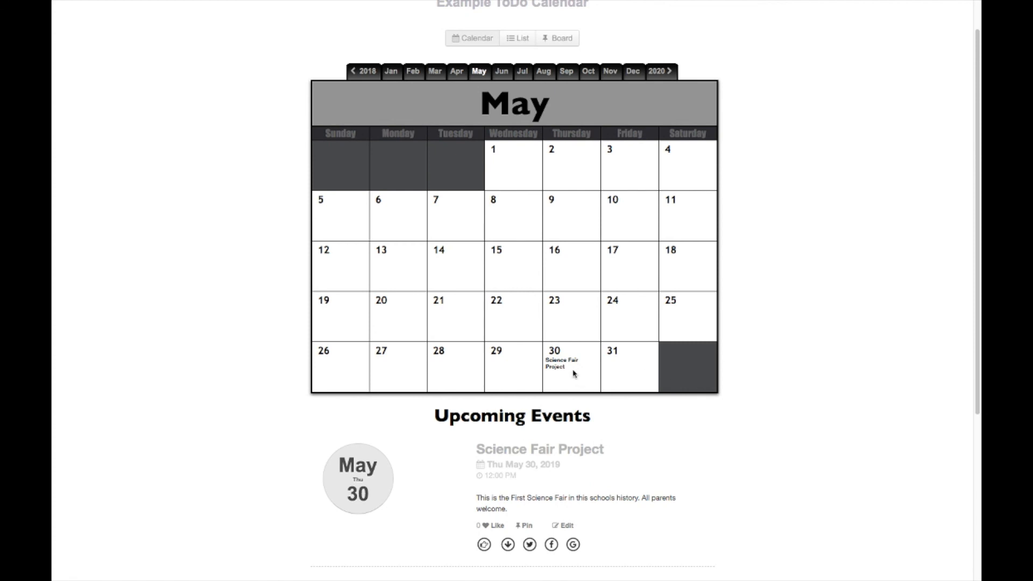
click(560, 362)
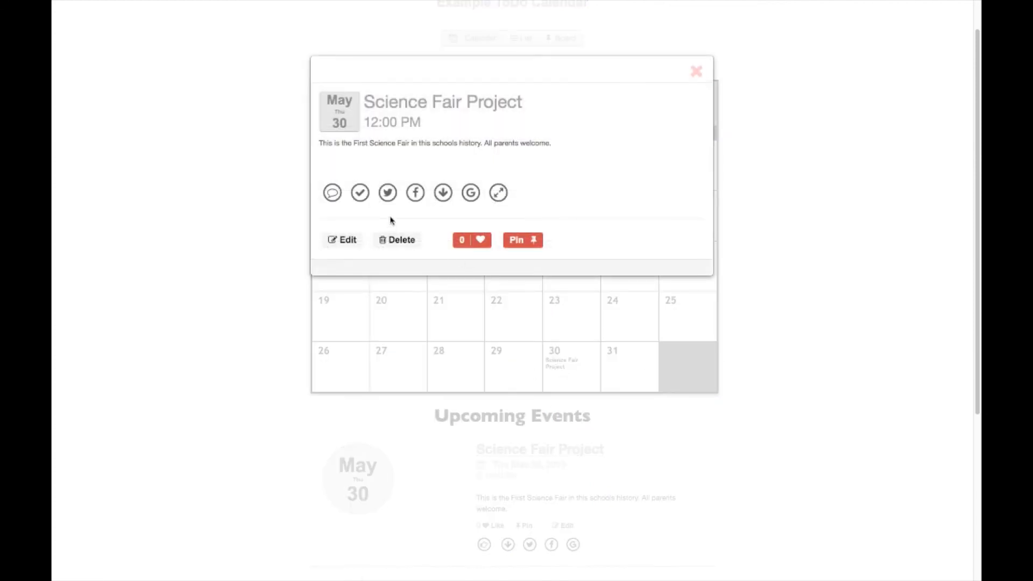
mouse_move(360, 193)
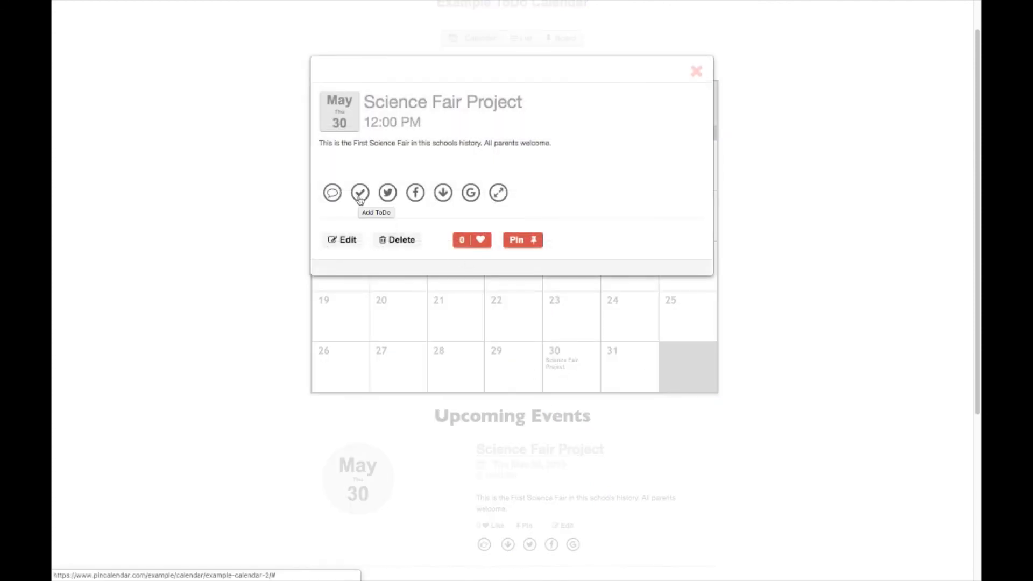
click(360, 192)
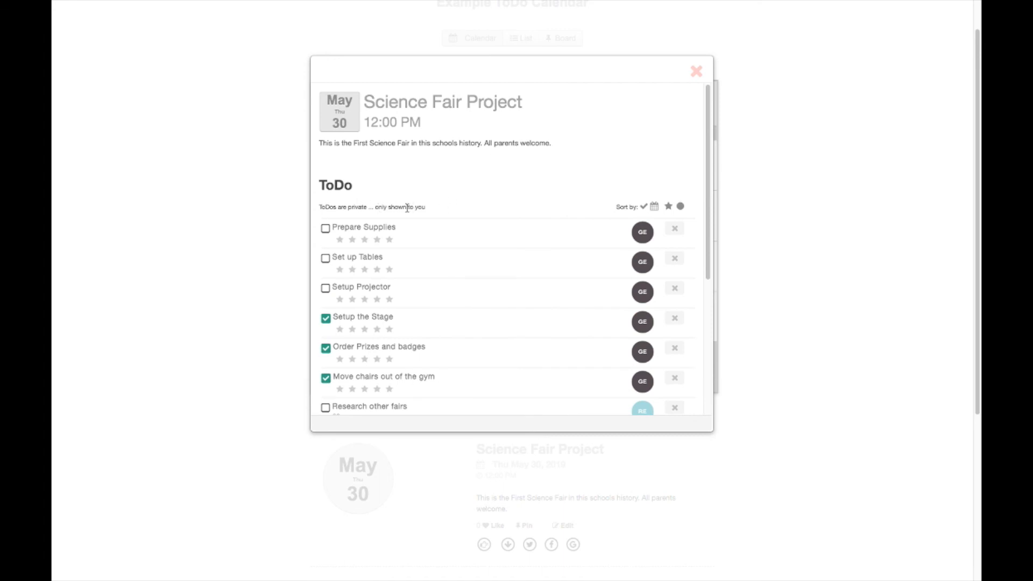
mouse_move(638, 150)
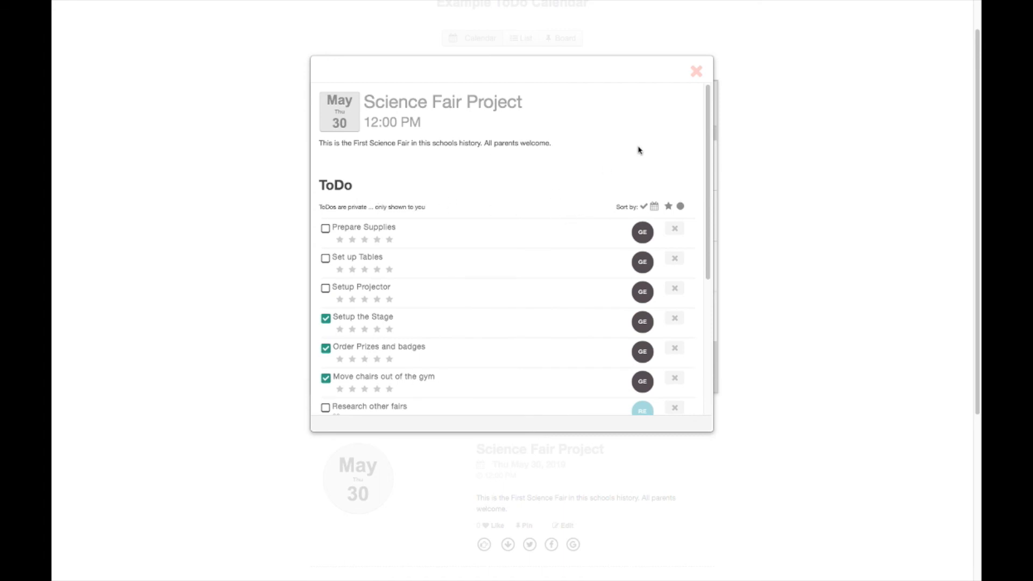
click(695, 71)
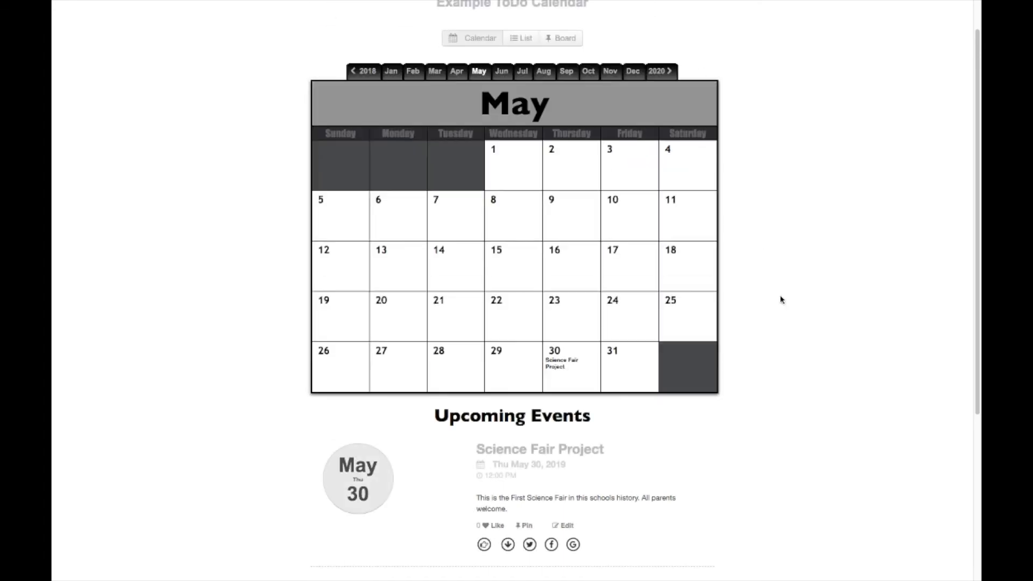